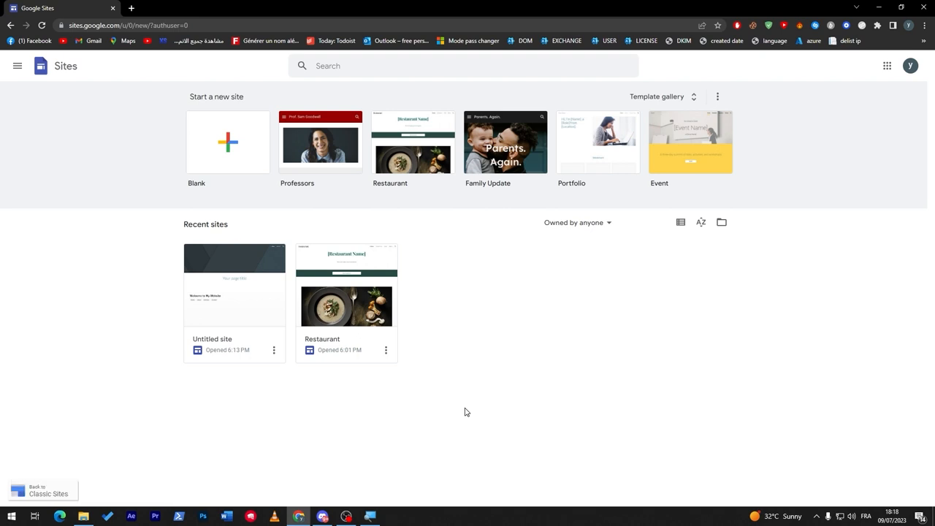
{"action": "mouse_move", "coordinate": [495, 213]}
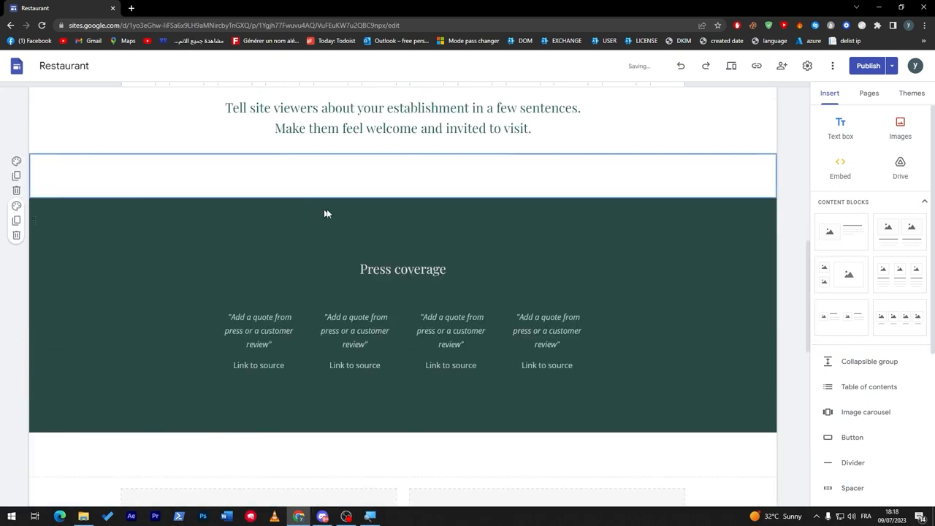
- Select the Aizen product card and bring the Insert panel's Button option into view
{"action": "scroll", "scroll_direction": "up", "scroll_amount": 3}
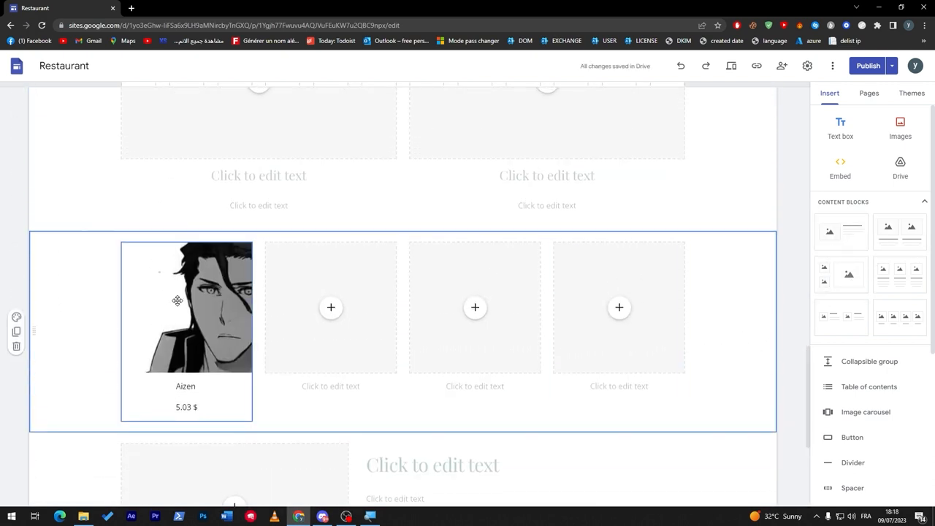
{"action": "left_click", "coordinate": [187, 307]}
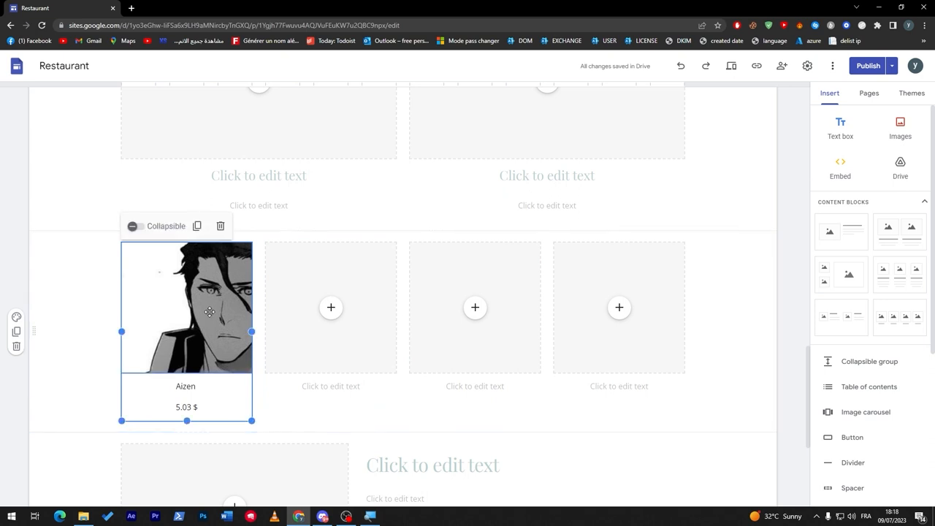
{"action": "mouse_move", "coordinate": [216, 327]}
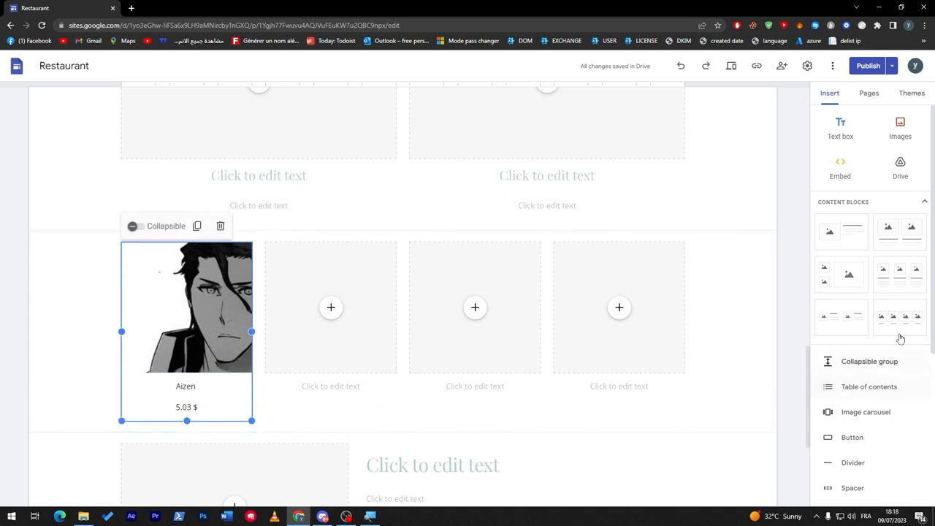
{"action": "scroll", "scroll_direction": "down", "scroll_amount": 3}
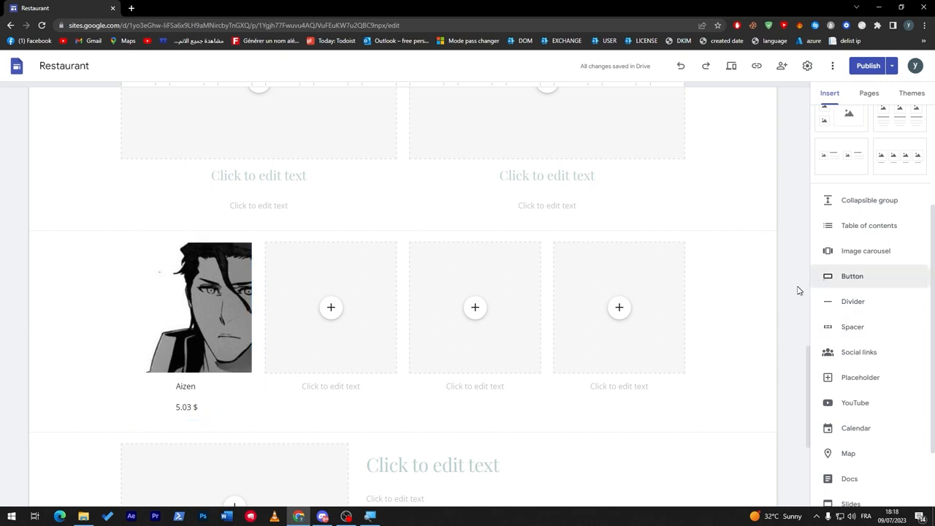
- Insert a 'Buy Button' linked to the Chef page beneath the Aizen card's 5.03 $ price
{"action": "left_click", "coordinate": [853, 274]}
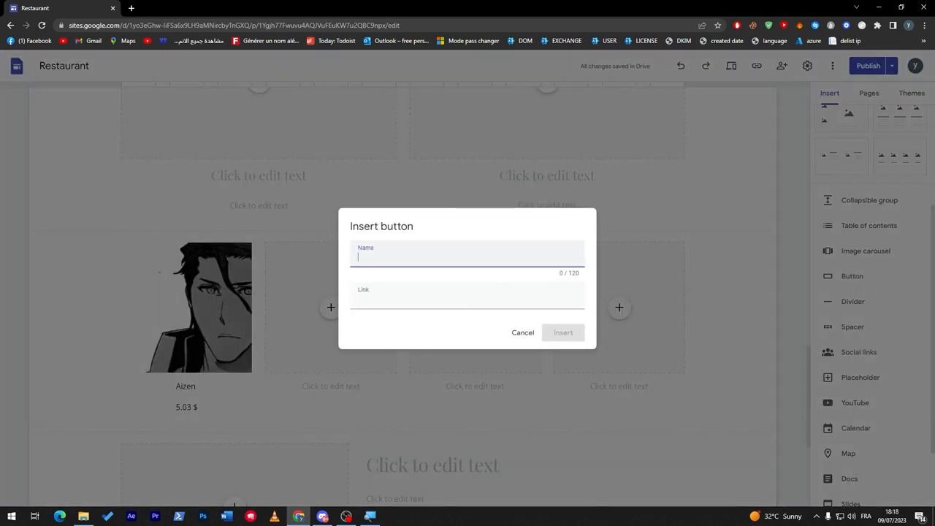
{"action": "type", "text": "Buy B"}
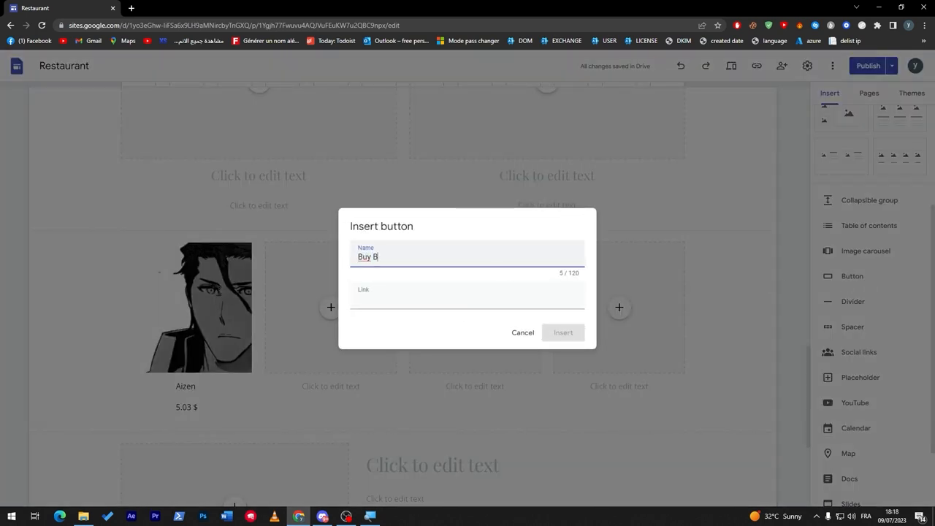
{"action": "left_click", "coordinate": [467, 298]}
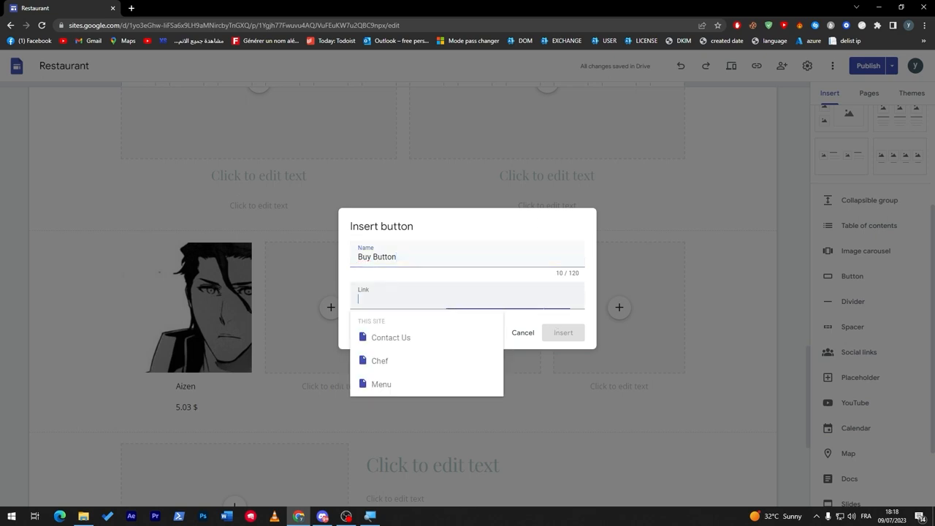
{"action": "left_click", "coordinate": [380, 359]}
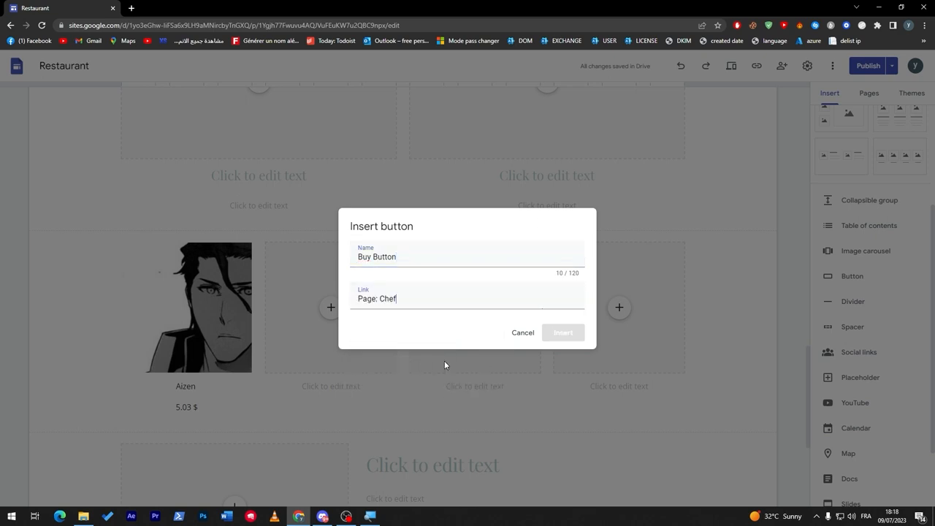
{"action": "left_click", "coordinate": [563, 333]}
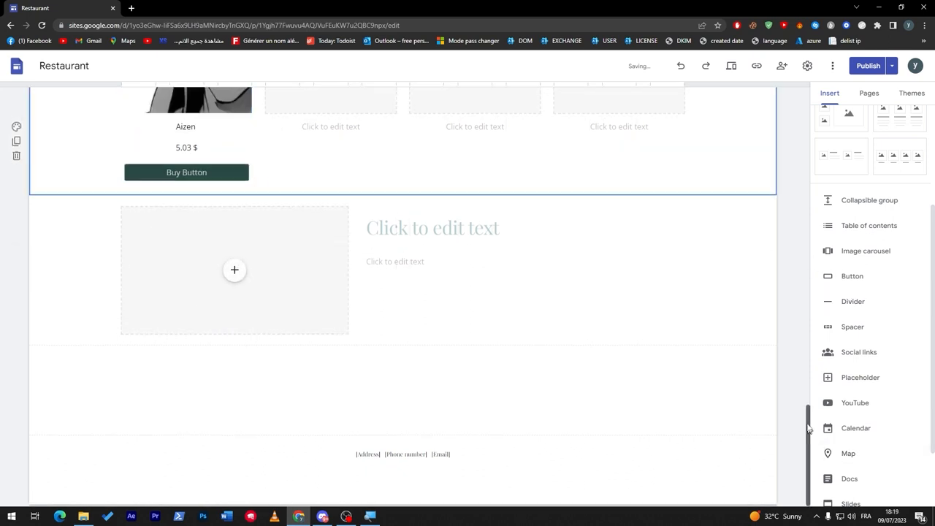
{"action": "scroll", "scroll_direction": "up", "scroll_amount": 3}
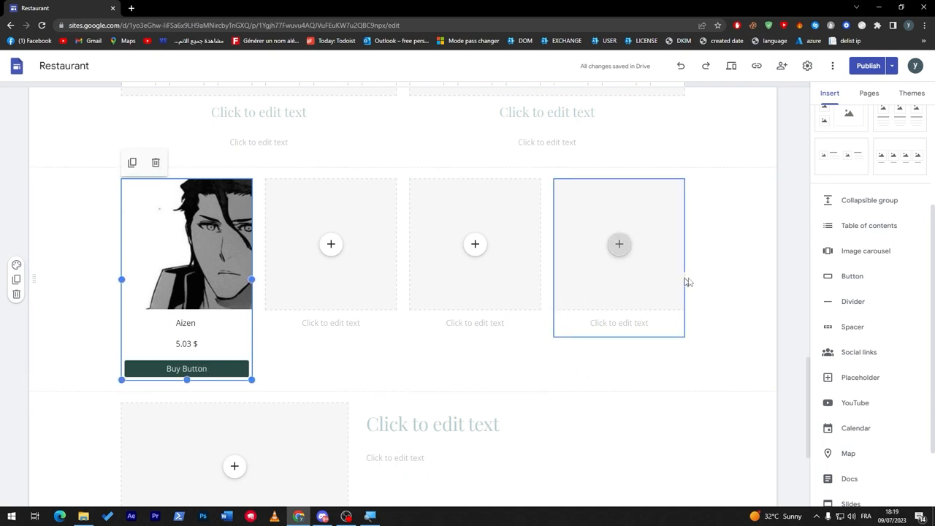
{"action": "left_click", "coordinate": [687, 284]}
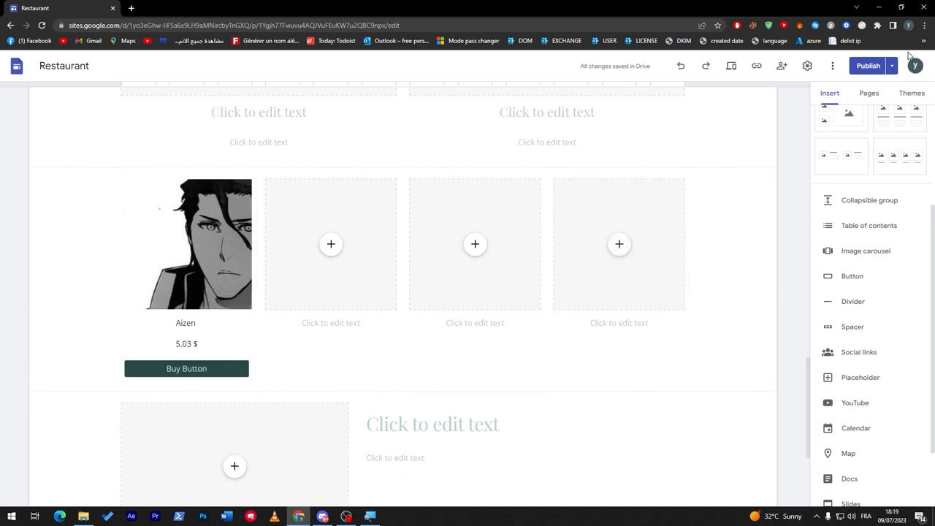
- Go to the Chef page and clear the chef bio text
{"action": "left_click", "coordinate": [868, 94]}
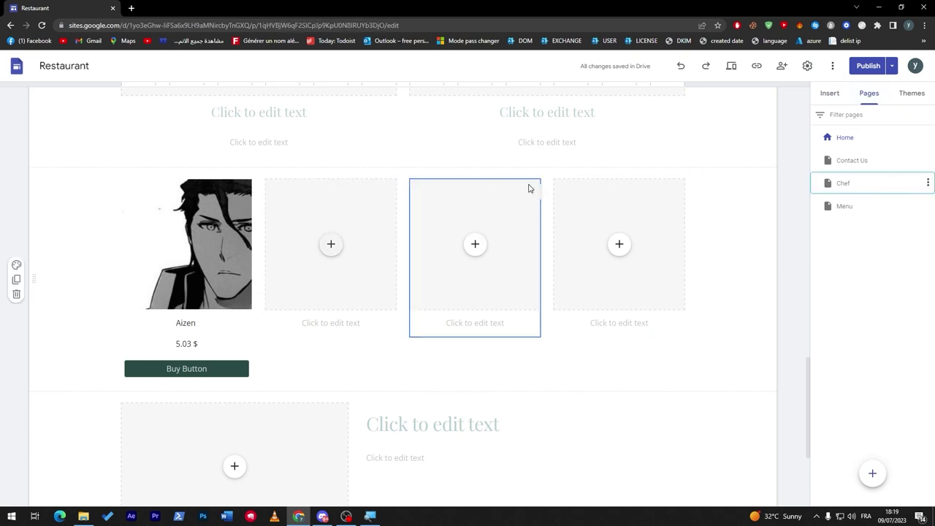
{"action": "left_click", "coordinate": [844, 182]}
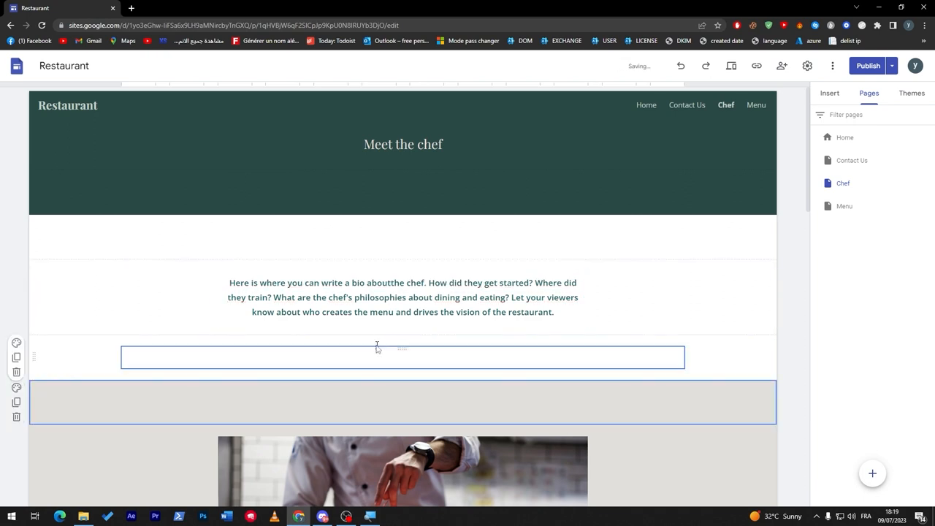
{"action": "left_click", "coordinate": [402, 297]}
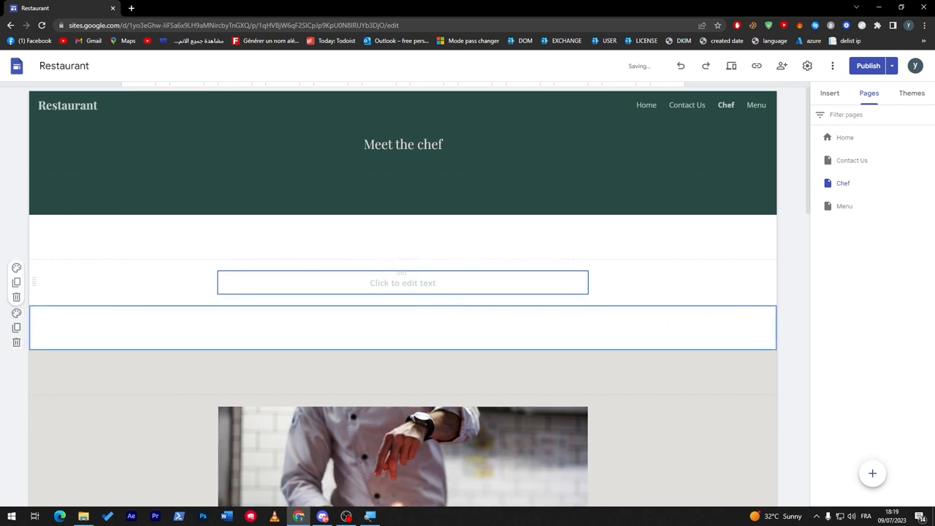
{"action": "left_click", "coordinate": [404, 283]}
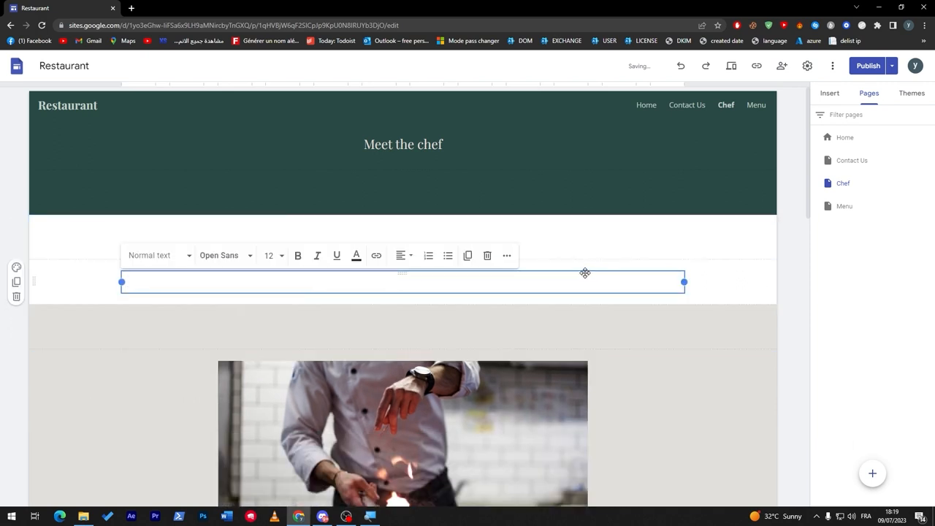
- Delete the chef photo and the leftover empty text box, leaving only the header
{"action": "left_click", "coordinate": [402, 433]}
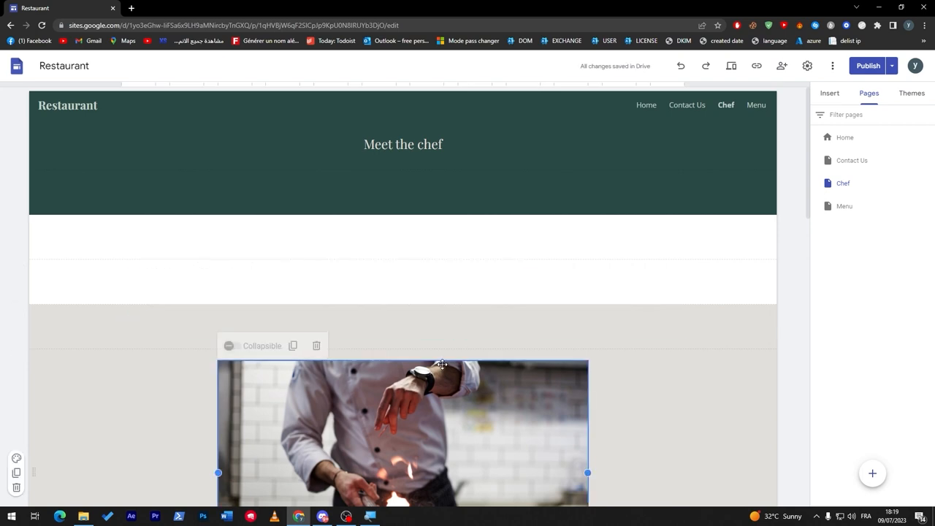
{"action": "left_click", "coordinate": [316, 344]}
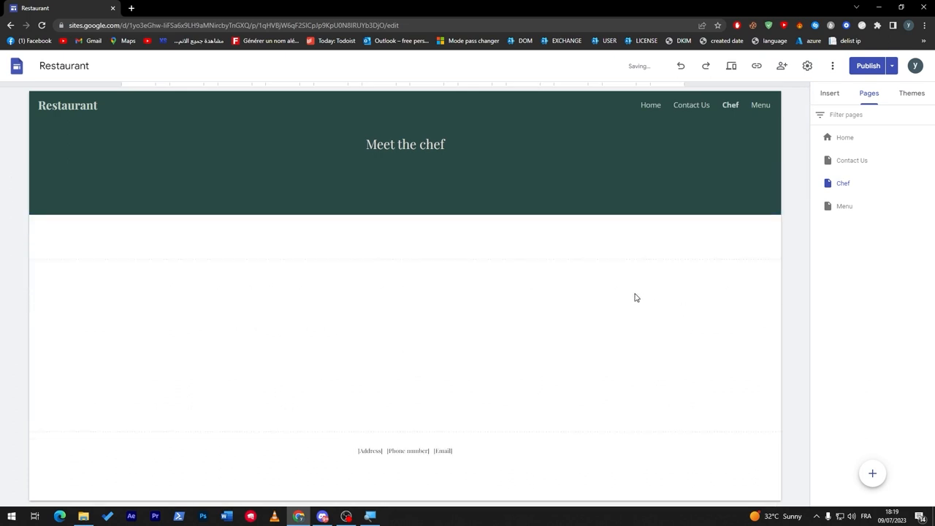
{"action": "left_click", "coordinate": [406, 237]}
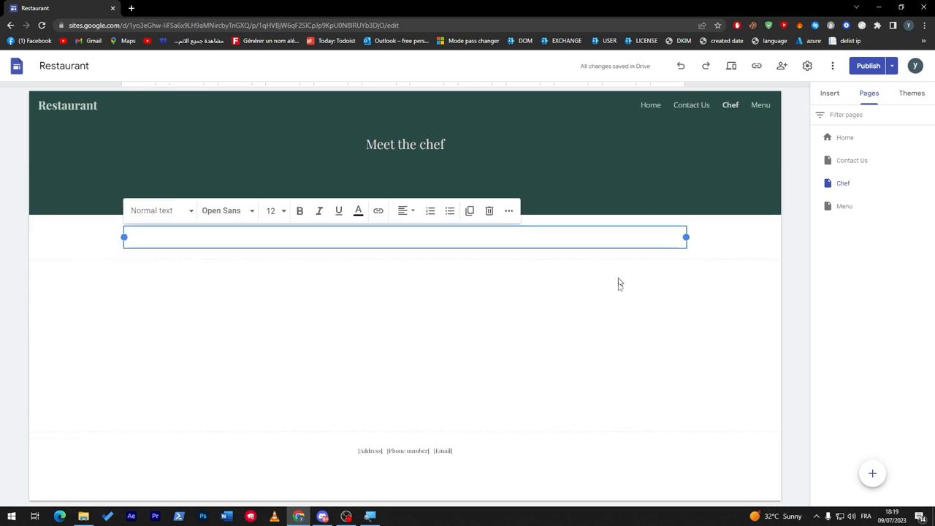
{"action": "left_click", "coordinate": [259, 343]}
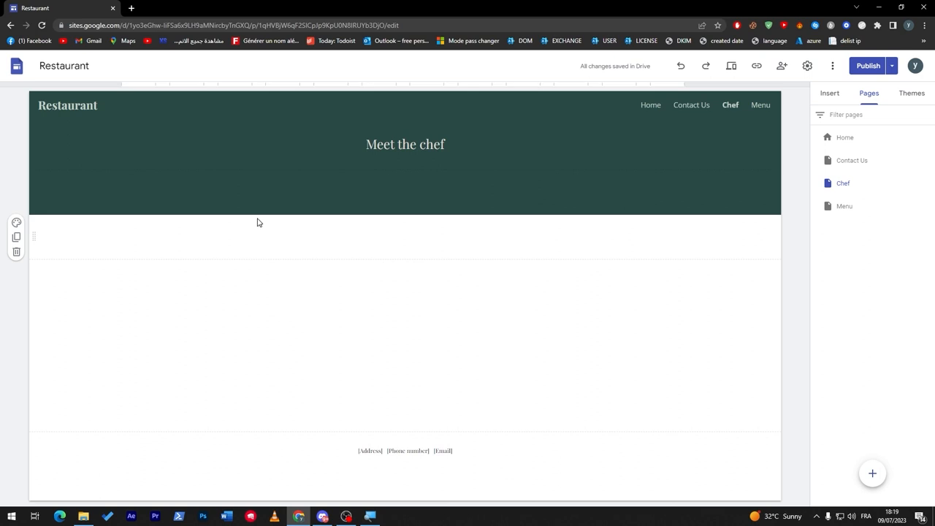
- Start an Embed from the web on the Chef page, set to accept HTML embed code
{"action": "left_click", "coordinate": [831, 93]}
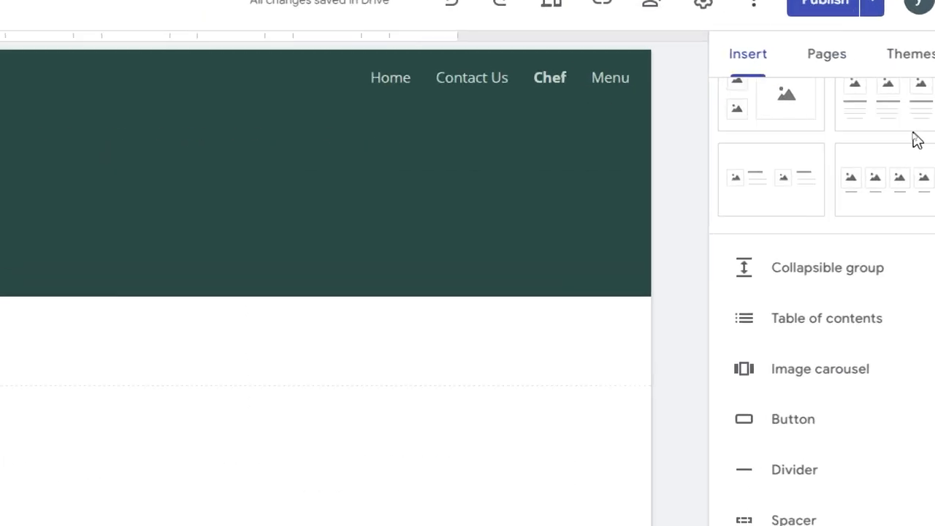
{"action": "scroll", "scroll_direction": "up", "scroll_amount": 3}
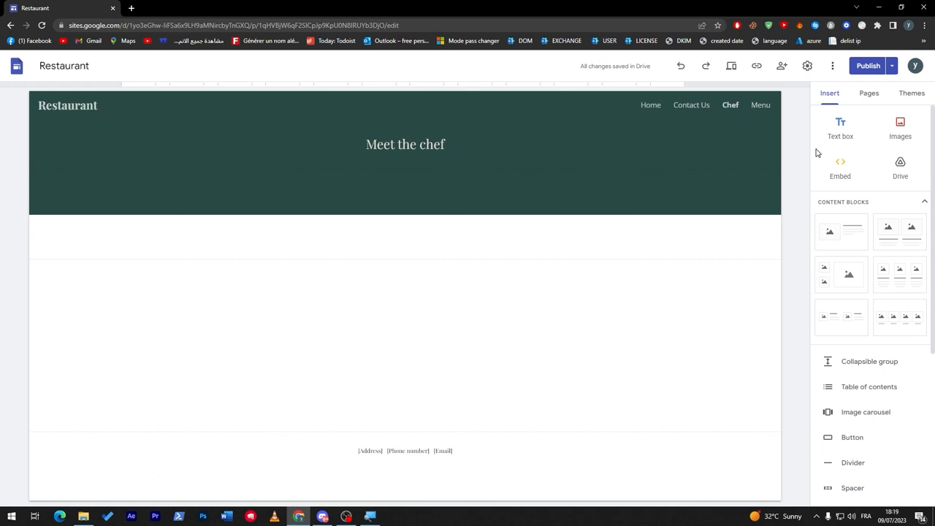
{"action": "mouse_move", "coordinate": [789, 153]}
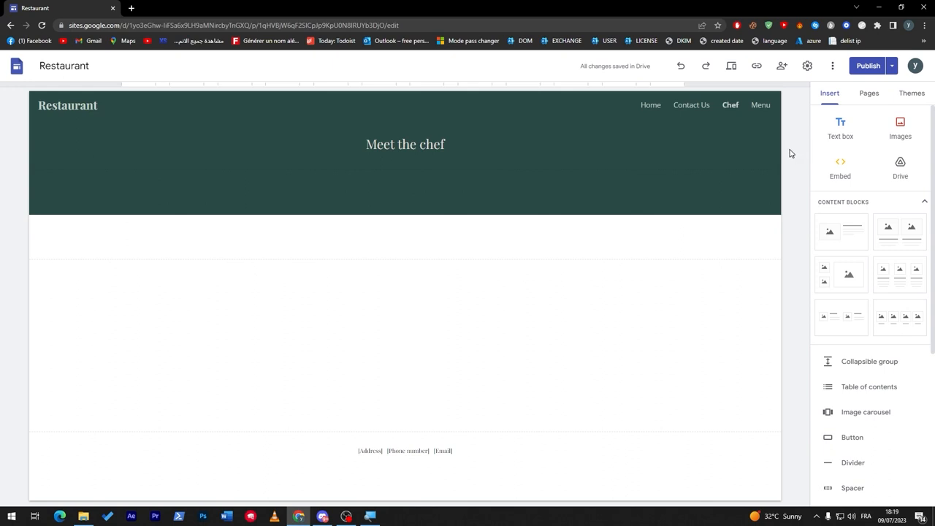
{"action": "left_click", "coordinate": [840, 167]}
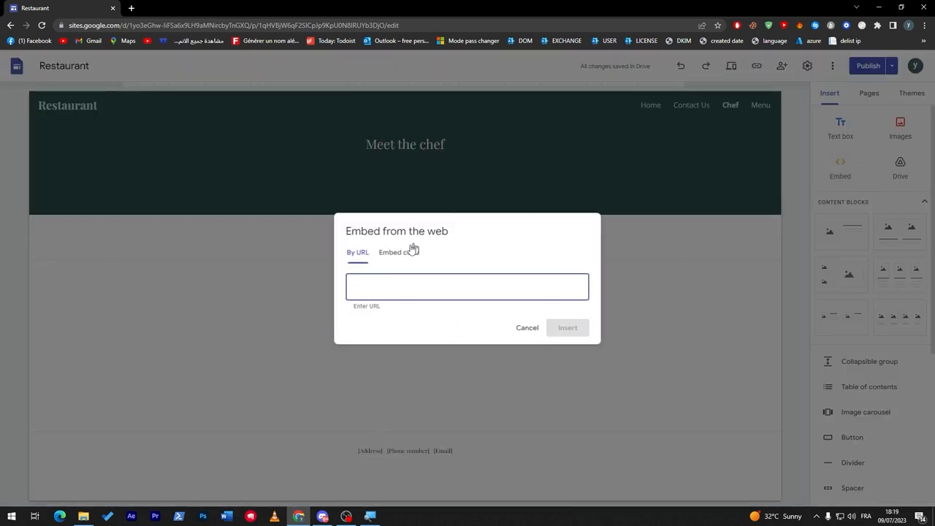
{"action": "left_click", "coordinate": [395, 252]}
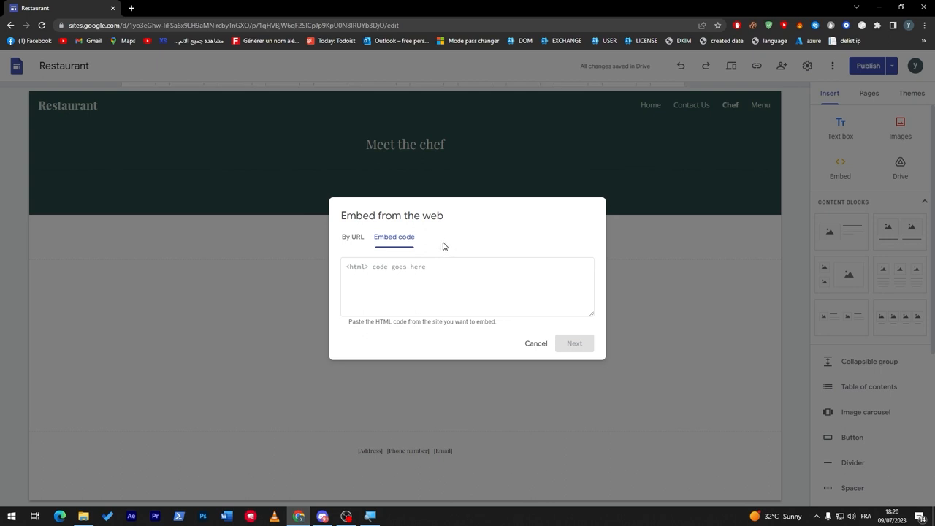
- Switch to Elfsight and browse the E-commerce widget catalog down to the PayPal Button card
{"action": "left_click", "coordinate": [178, 9]}
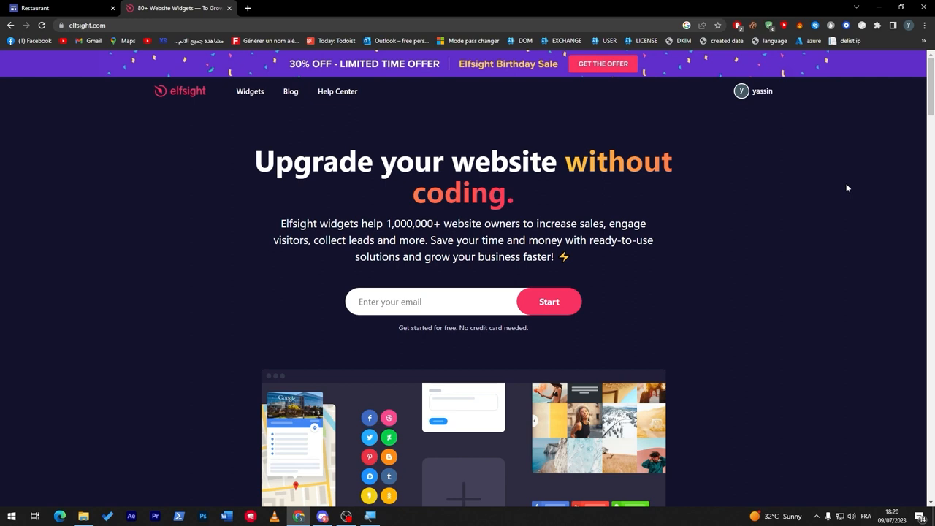
{"action": "mouse_move", "coordinate": [620, 187]}
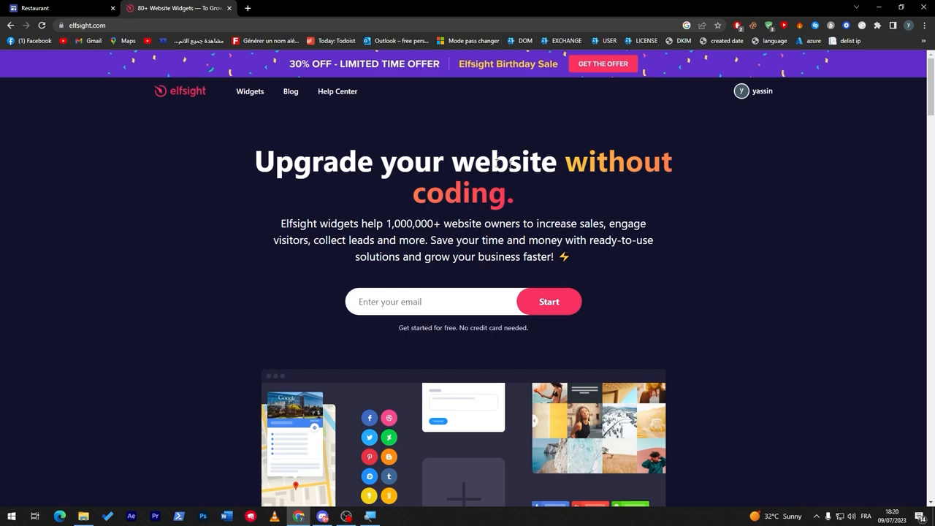
{"action": "left_click", "coordinate": [250, 91]}
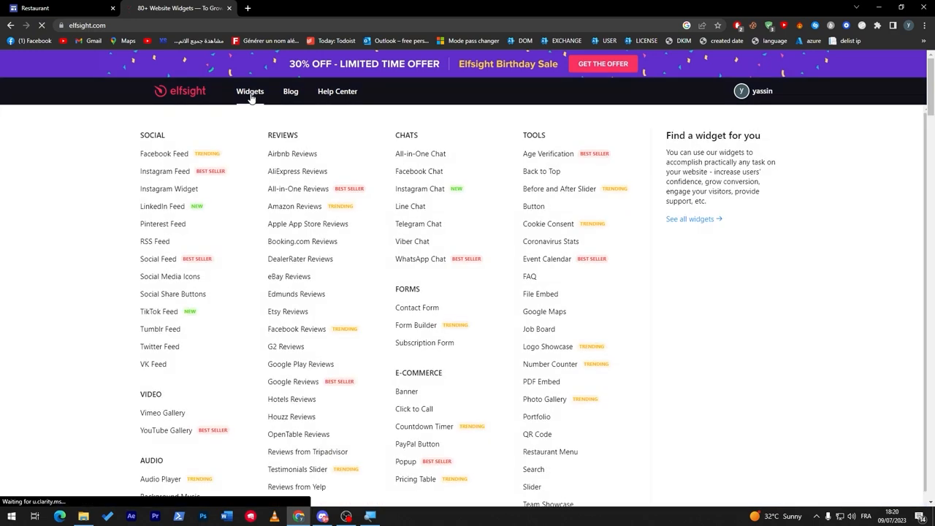
{"action": "left_click", "coordinate": [248, 91]}
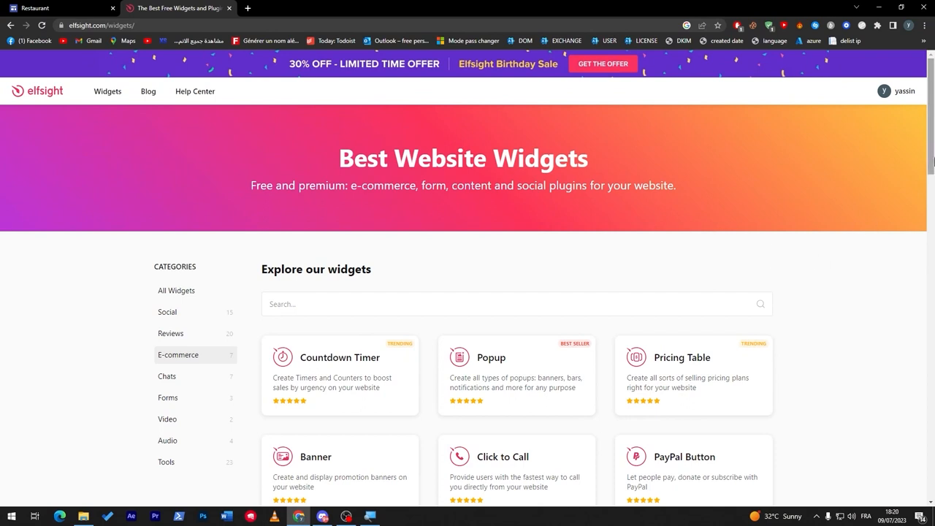
{"action": "scroll", "scroll_direction": "down", "scroll_amount": 3}
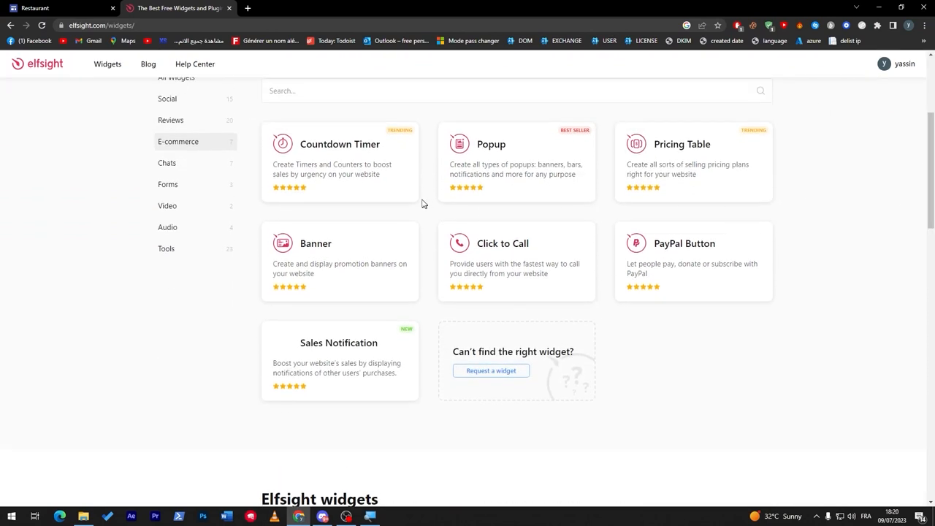
{"action": "mouse_move", "coordinate": [500, 117]}
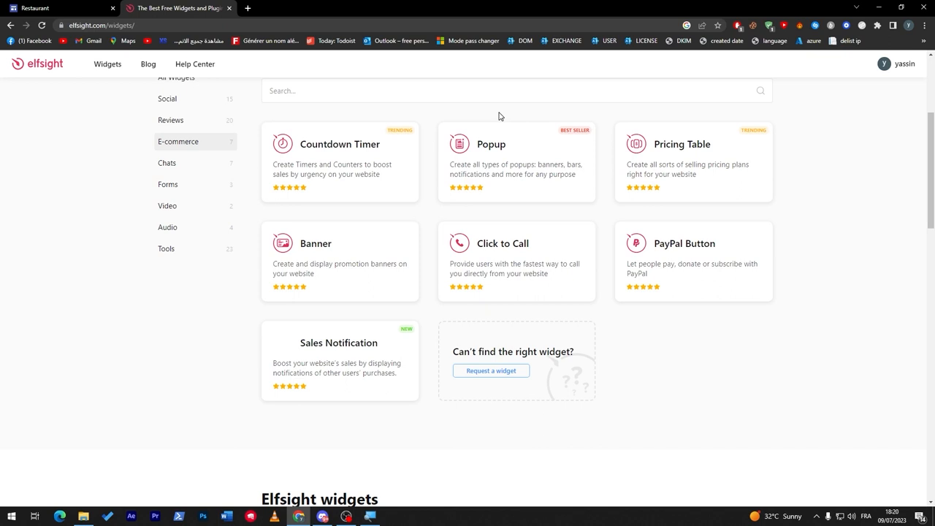
{"action": "mouse_move", "coordinate": [493, 205]}
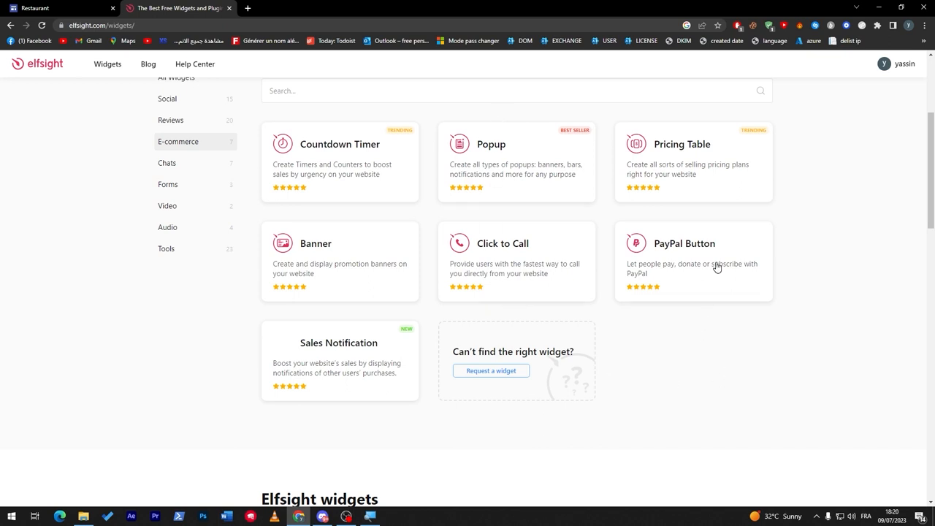
{"action": "mouse_move", "coordinate": [717, 266]}
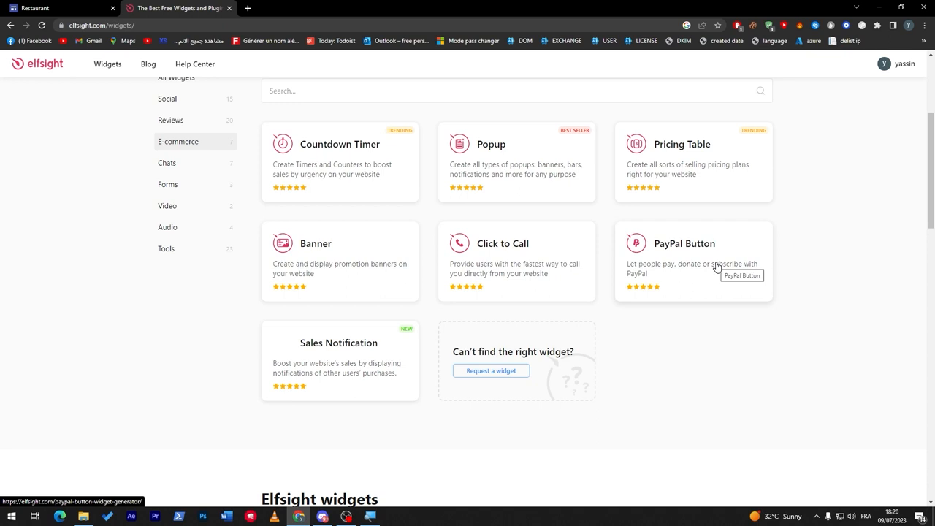
{"action": "mouse_move", "coordinate": [713, 260]}
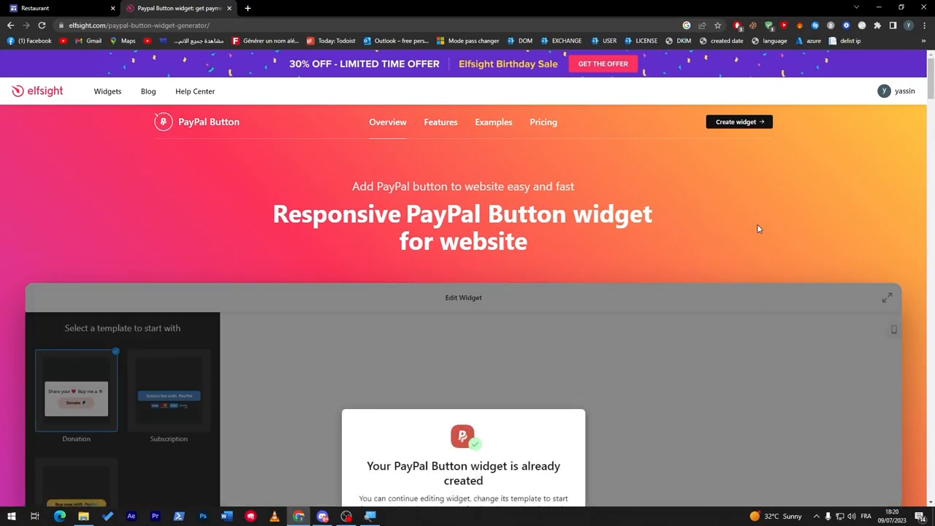
{"action": "scroll", "scroll_direction": "down", "scroll_amount": 3}
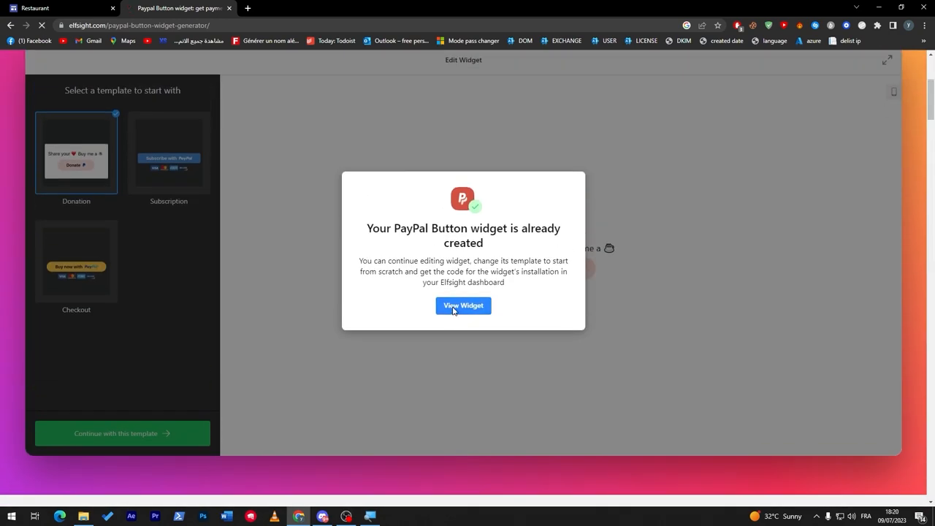
- Edit the existing Untitled PayPal Button widget and rename its product to 'Aizen'
{"action": "left_click", "coordinate": [462, 305]}
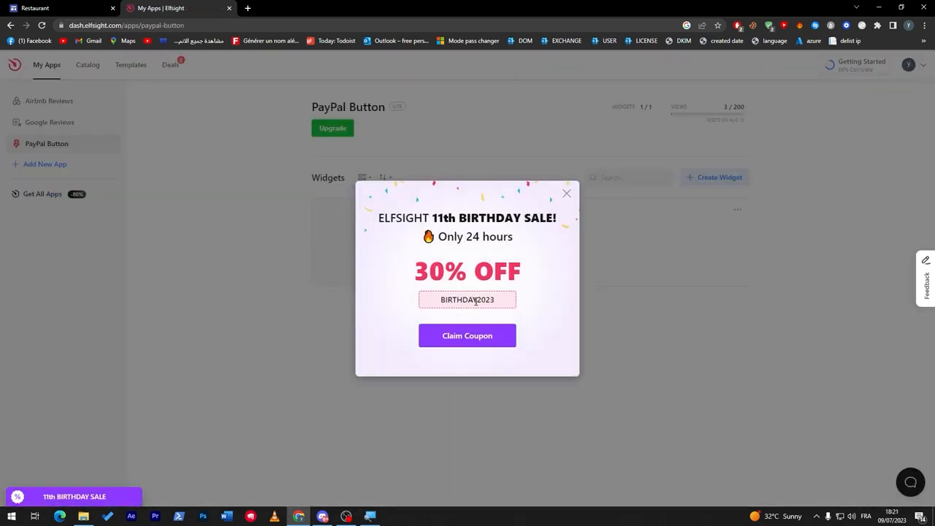
{"action": "left_click", "coordinate": [567, 193]}
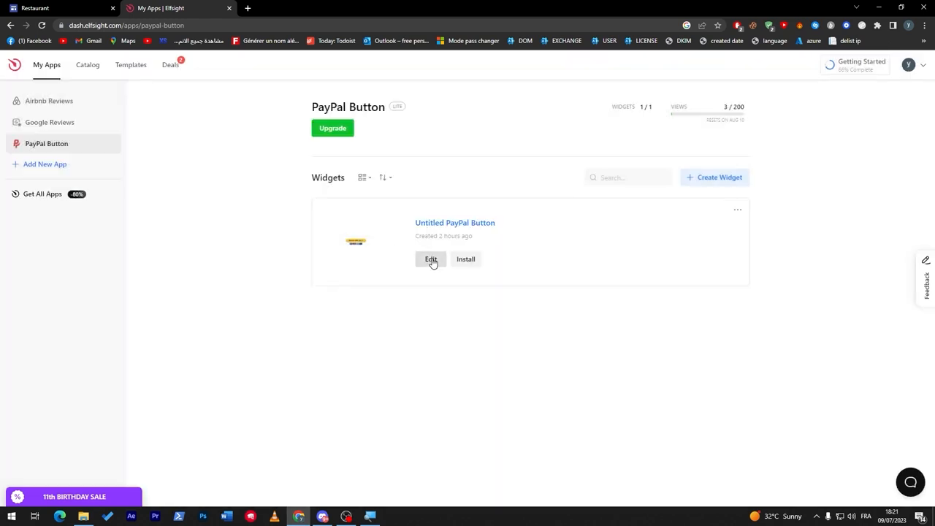
{"action": "mouse_move", "coordinate": [401, 336]}
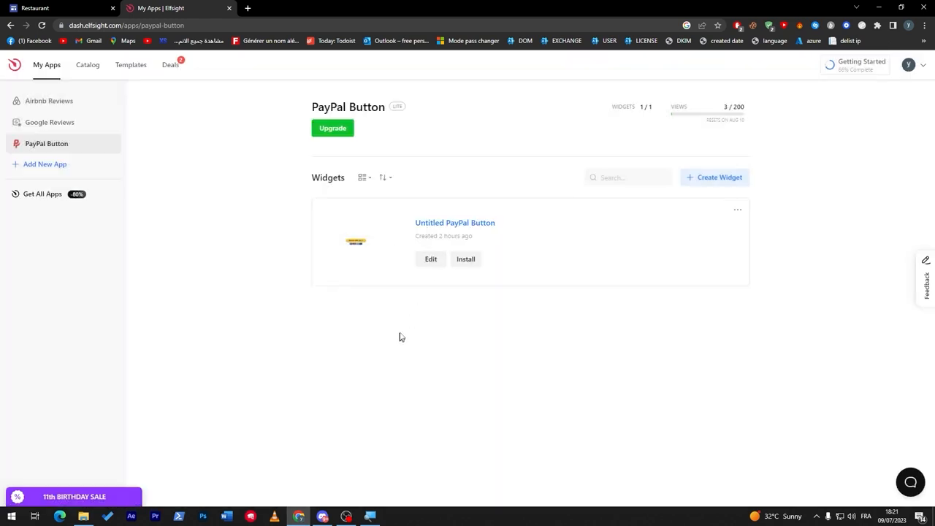
{"action": "left_click", "coordinate": [430, 258]}
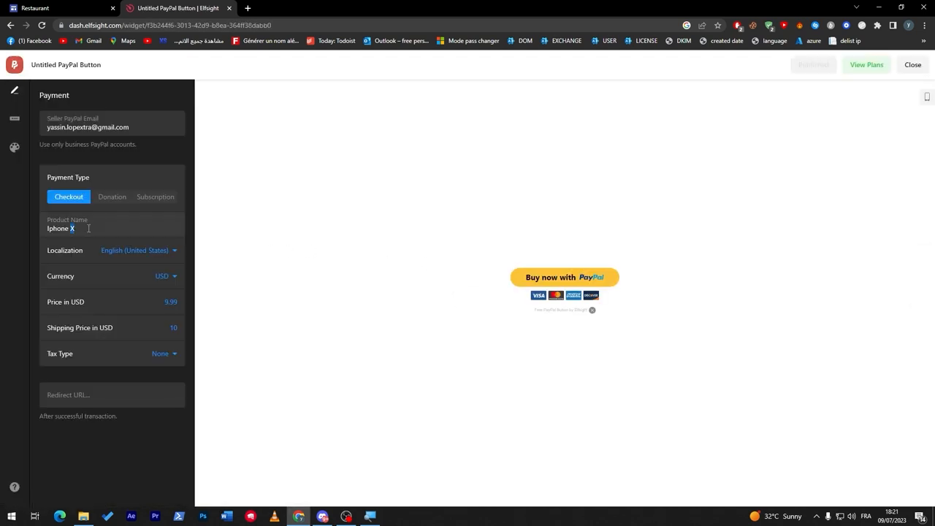
{"action": "type", "text": "aIZE"}
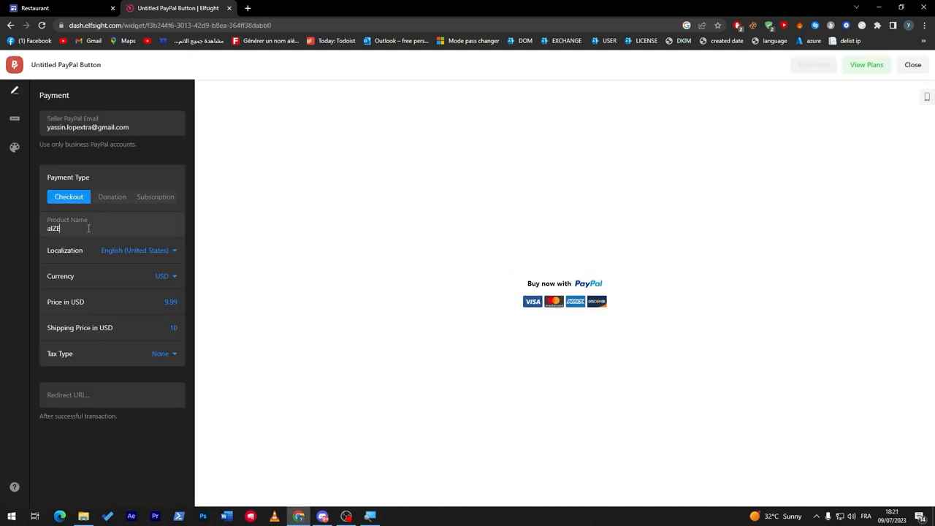
{"action": "type", "text": "Aizen"}
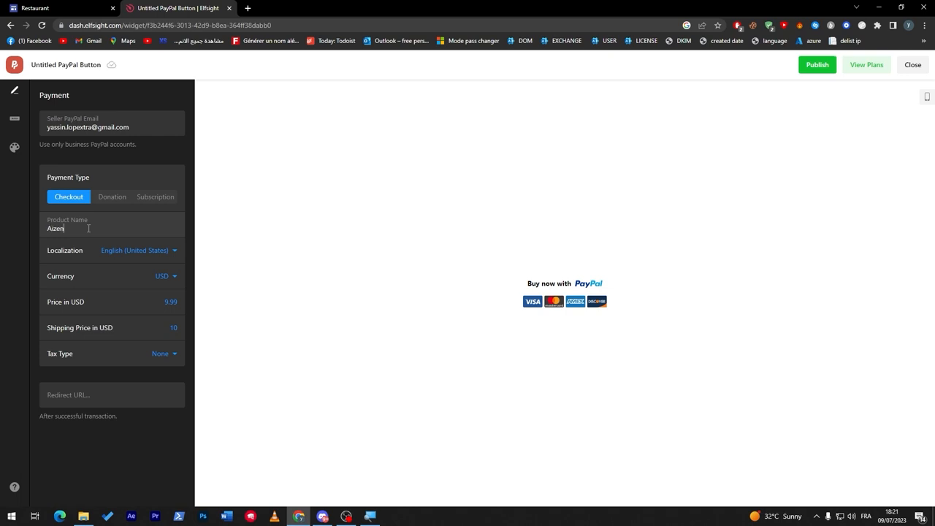
- Check the restaurant site, then set the widget's product price to 5.03 USD
{"action": "left_click", "coordinate": [58, 9]}
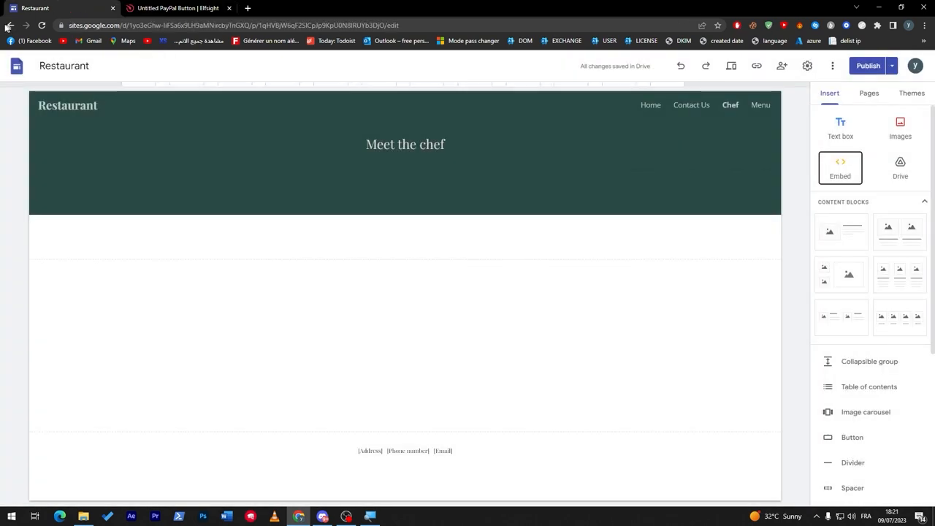
{"action": "left_click", "coordinate": [646, 105]}
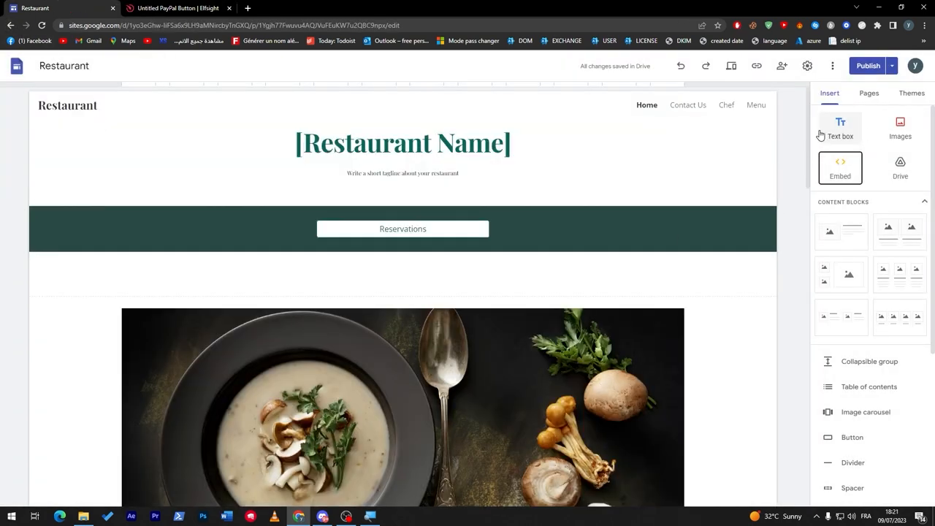
{"action": "scroll", "scroll_direction": "down", "scroll_amount": 3}
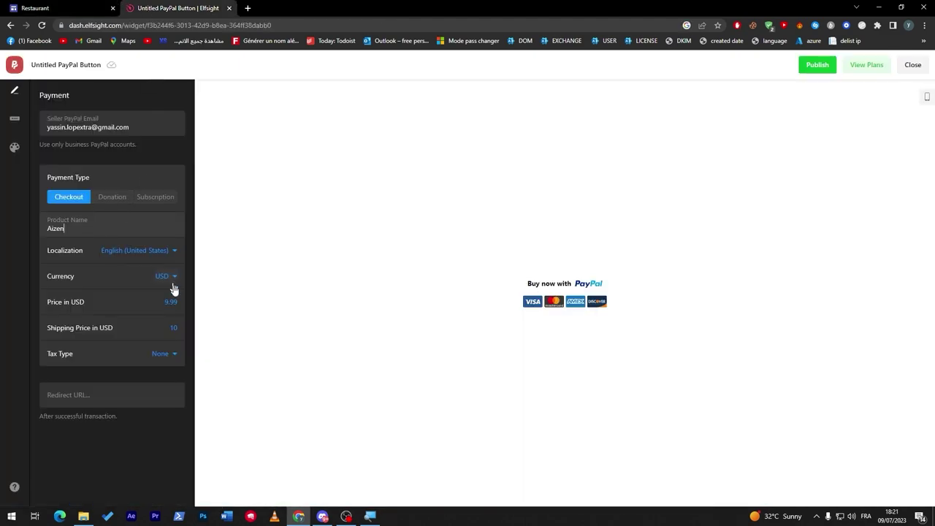
{"action": "mouse_move", "coordinate": [143, 352]}
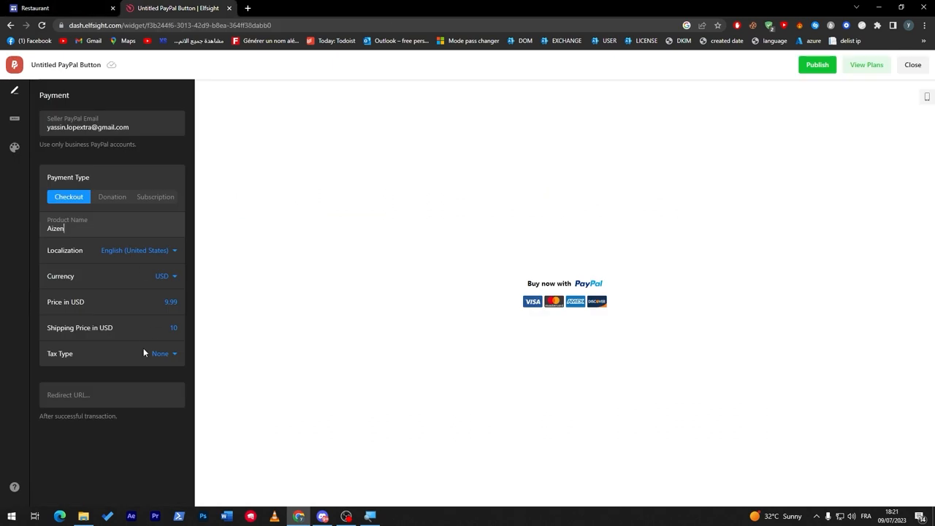
{"action": "double_click", "coordinate": [170, 301]}
{"action": "type", "text": "5.03"}
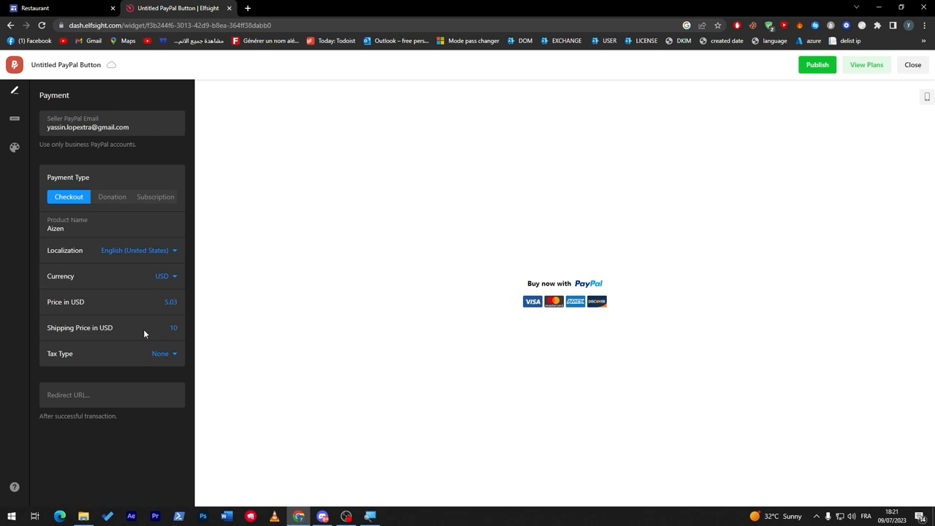
{"action": "mouse_move", "coordinate": [143, 378]}
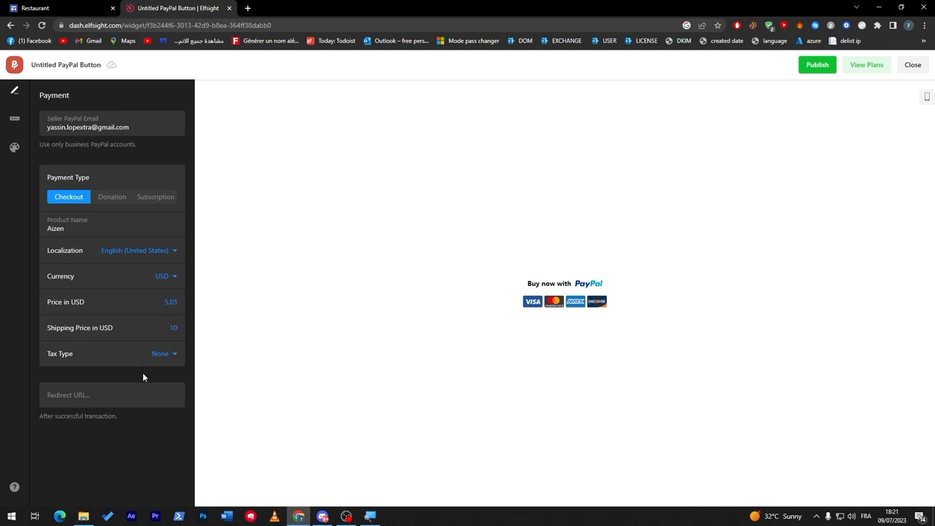
{"action": "mouse_move", "coordinate": [129, 257]}
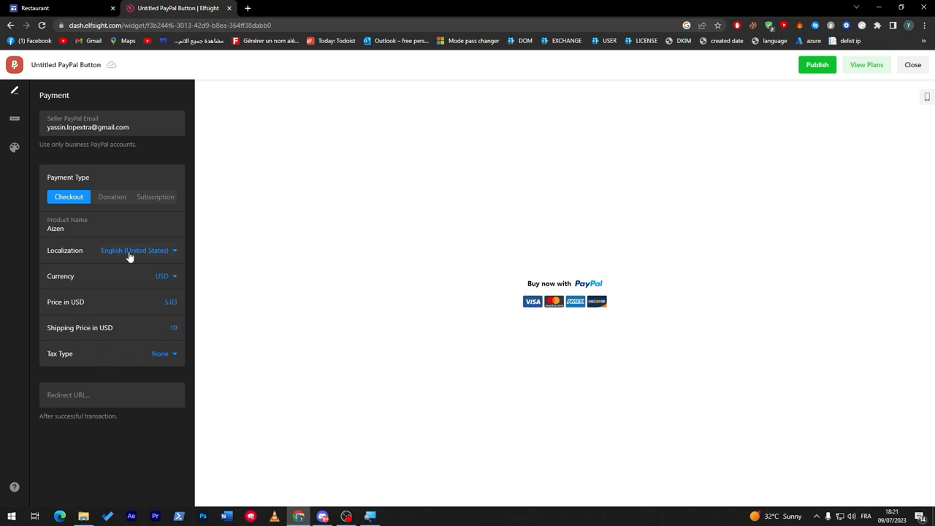
{"action": "mouse_move", "coordinate": [102, 298]}
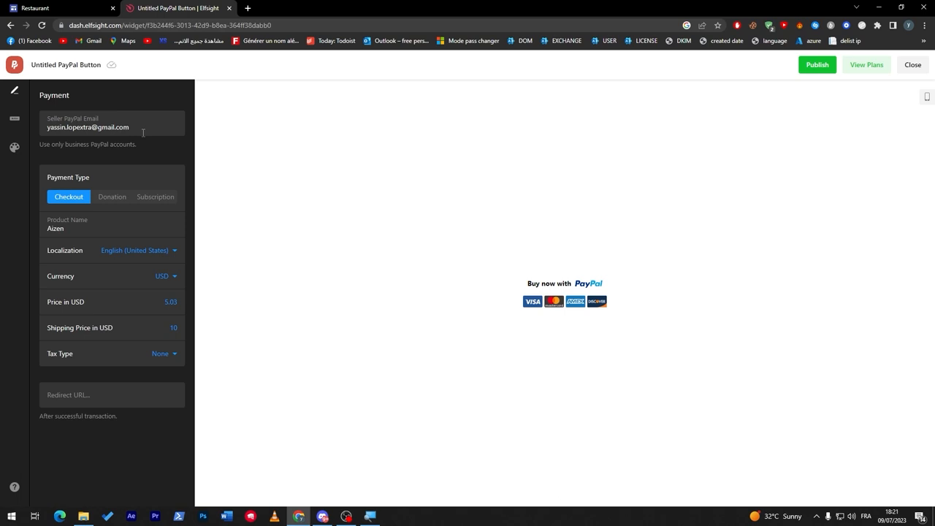
{"action": "mouse_move", "coordinate": [15, 123]}
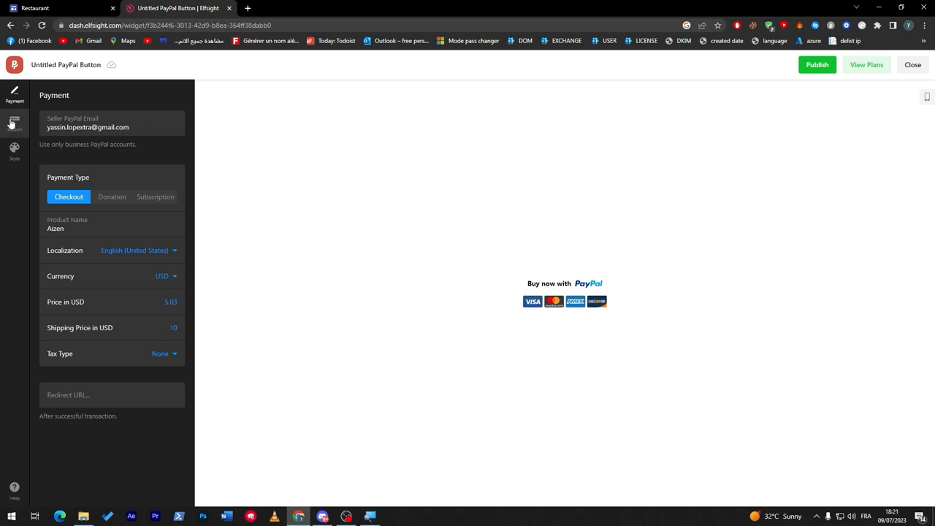
- In the button appearance settings keep the PayPal wordmark and all four card icons shown
{"action": "left_click", "coordinate": [14, 120]}
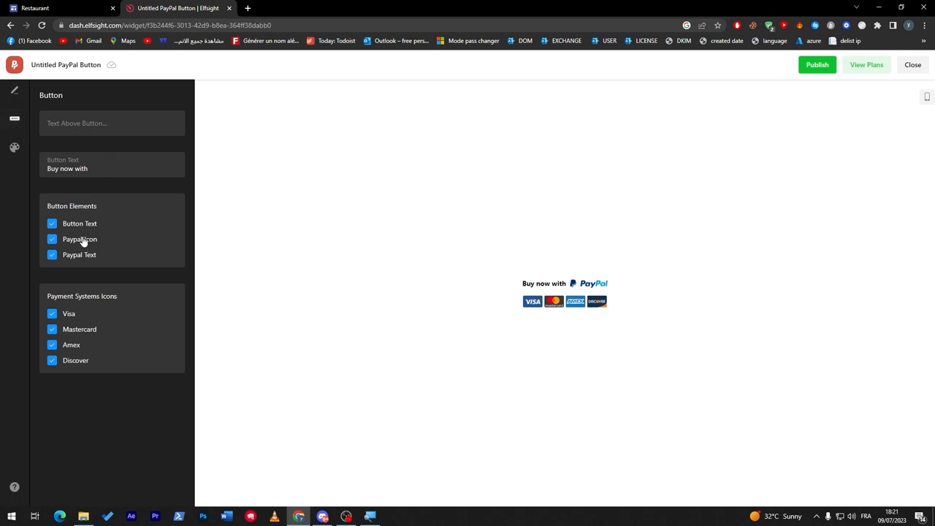
{"action": "left_click", "coordinate": [52, 254]}
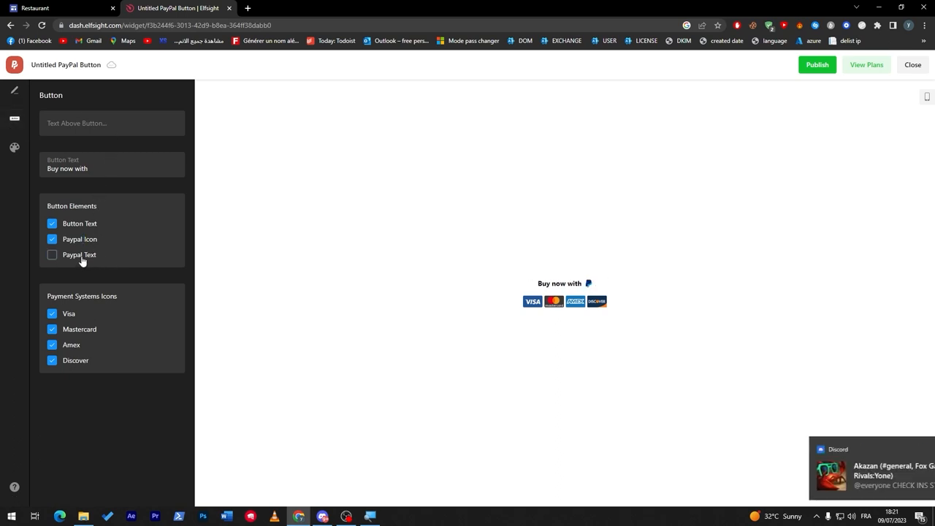
{"action": "left_click", "coordinate": [52, 254]}
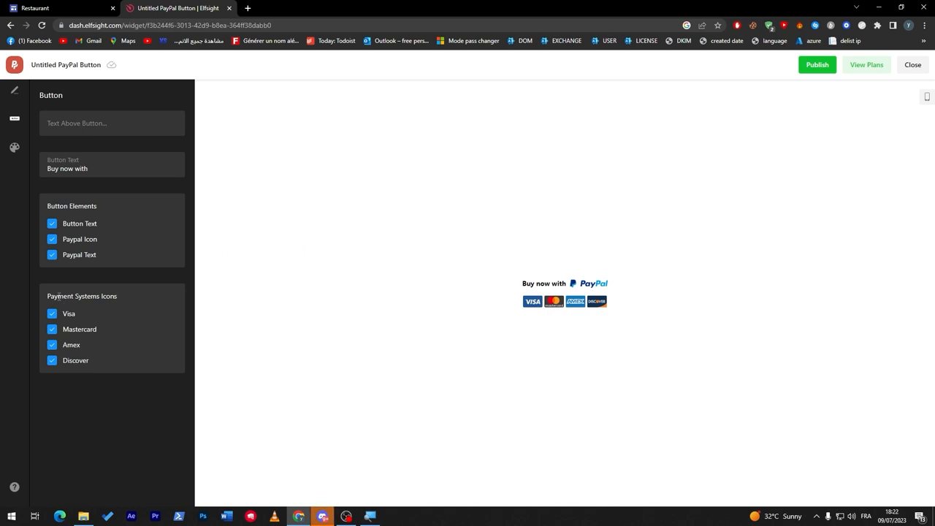
{"action": "left_click", "coordinate": [52, 313]}
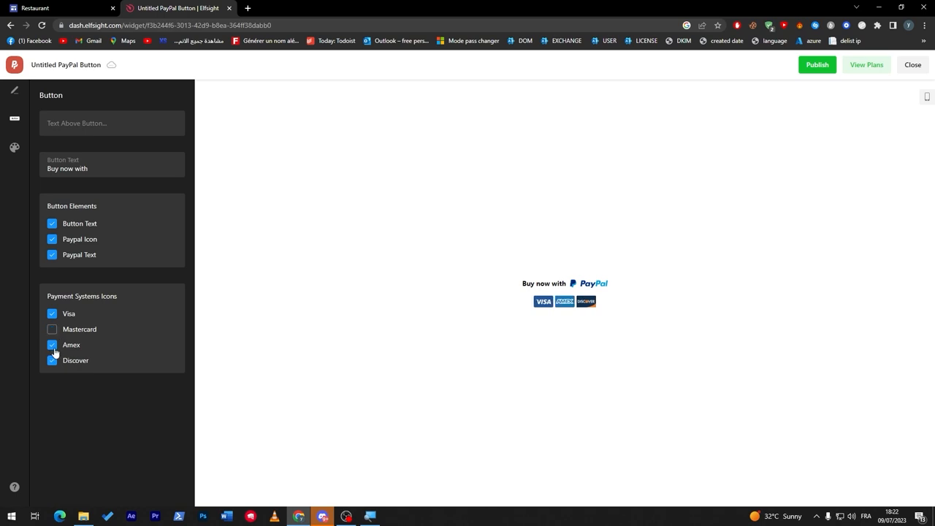
{"action": "left_click", "coordinate": [53, 313]}
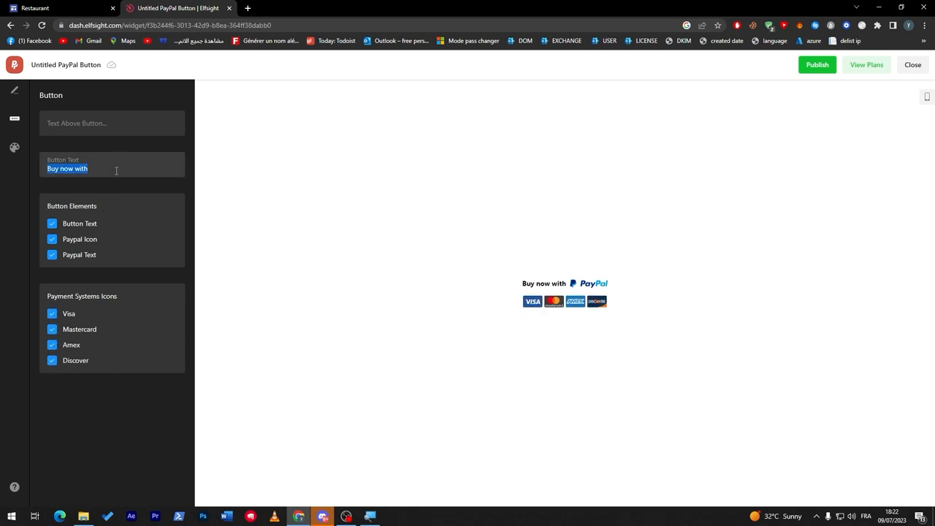
- Set the button text to 'Check out with' and publish the widget changes
{"action": "type", "text": "Check"}
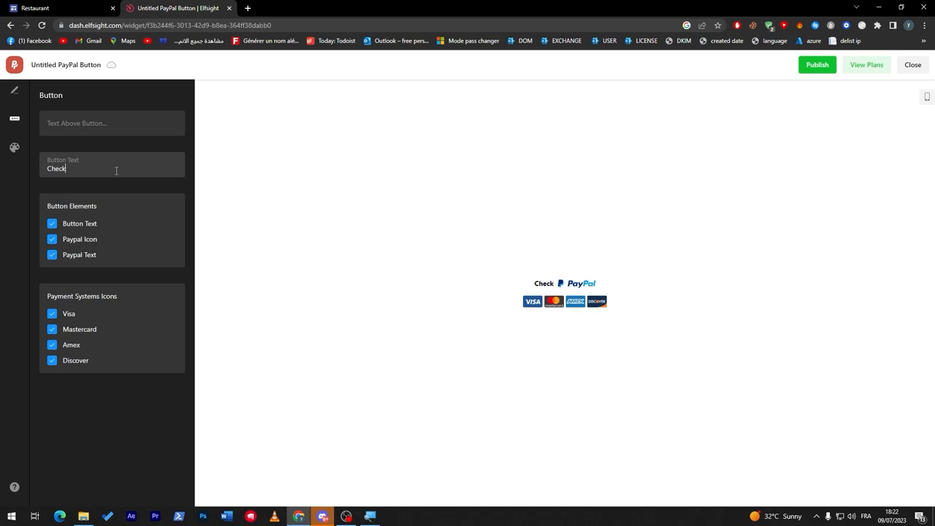
{"action": "type", "text": "out wit"}
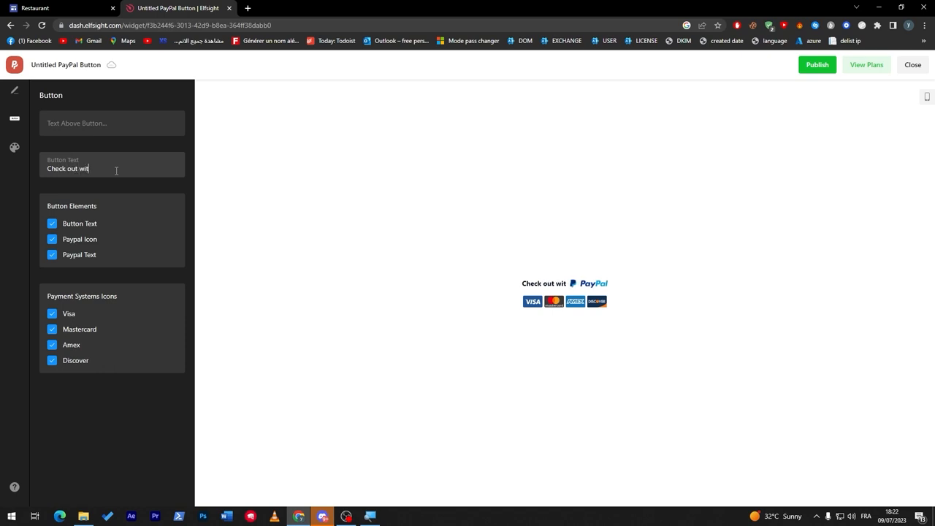
{"action": "type", "text": "h"}
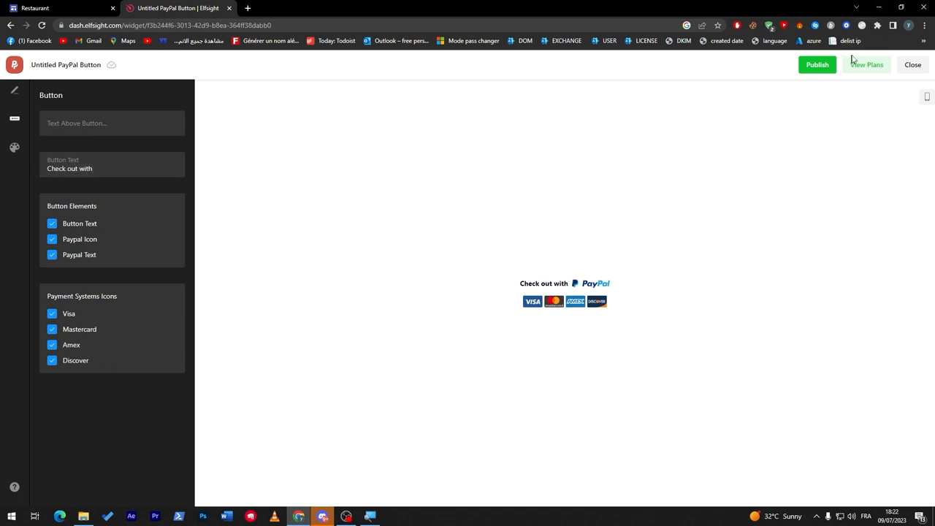
{"action": "left_click", "coordinate": [817, 64]}
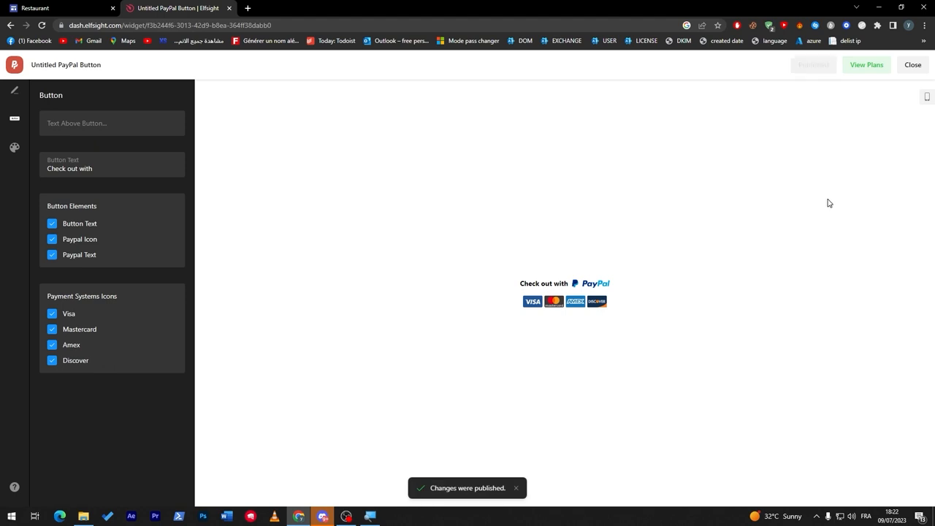
{"action": "mouse_move", "coordinate": [900, 108]}
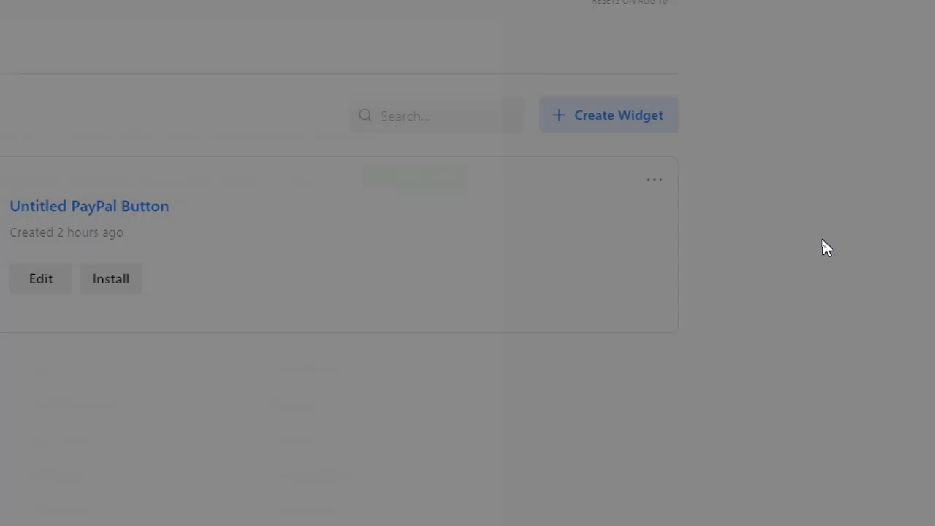
- Copy the PayPal button's embed code from Elfsight and return to Google Sites
{"action": "left_click", "coordinate": [111, 277]}
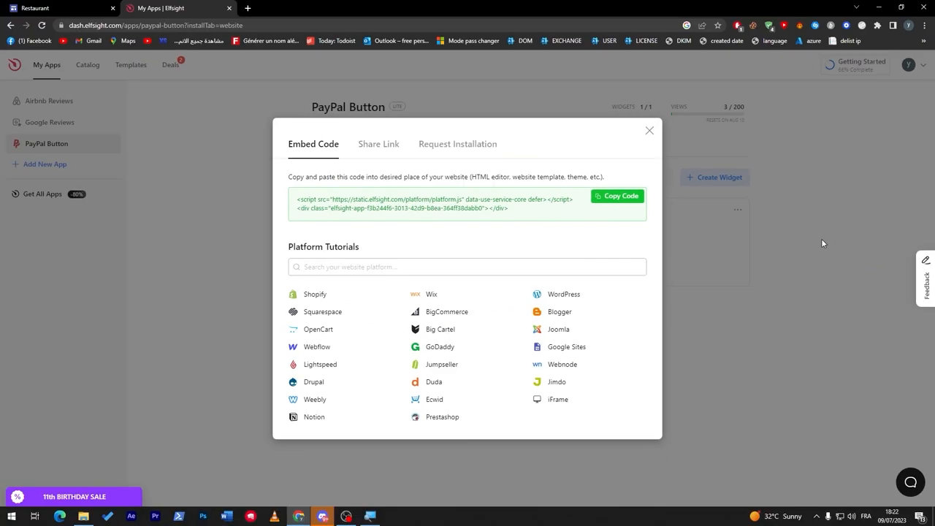
{"action": "left_click", "coordinate": [59, 9]}
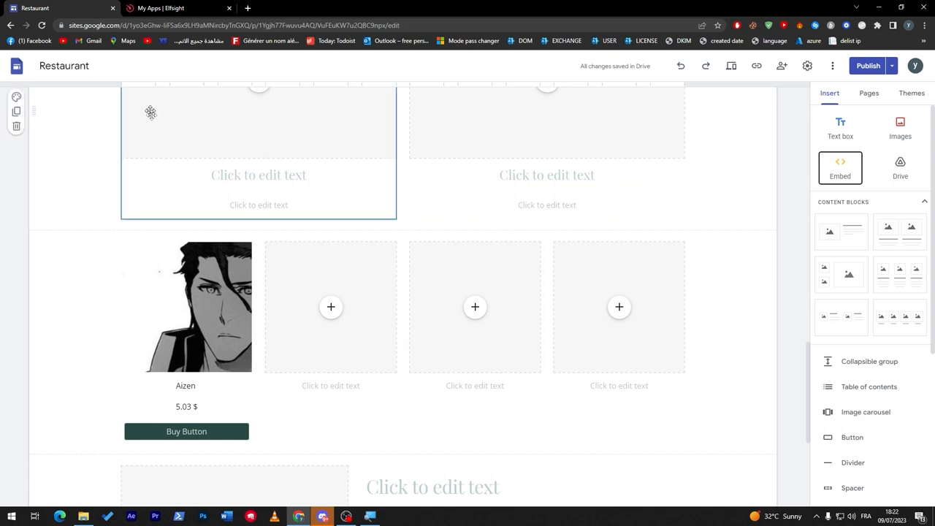
{"action": "left_click", "coordinate": [839, 166]}
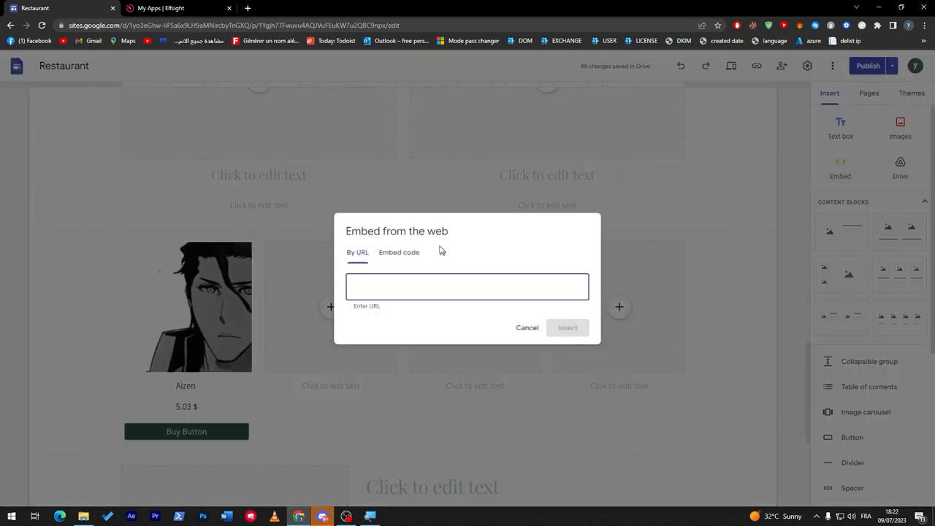
{"action": "left_click", "coordinate": [526, 328]}
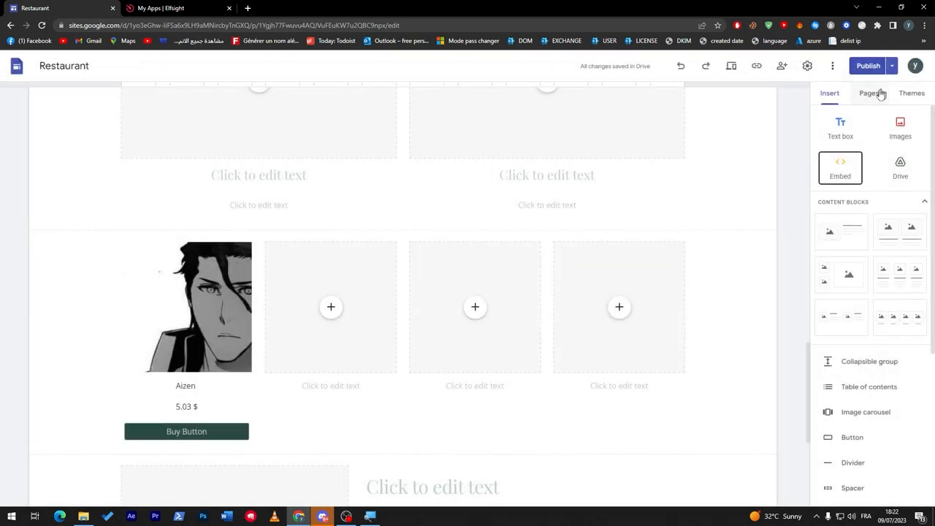
- Embed the checkout button code on the Chef page and stretch it across the section
{"action": "left_click", "coordinate": [868, 94]}
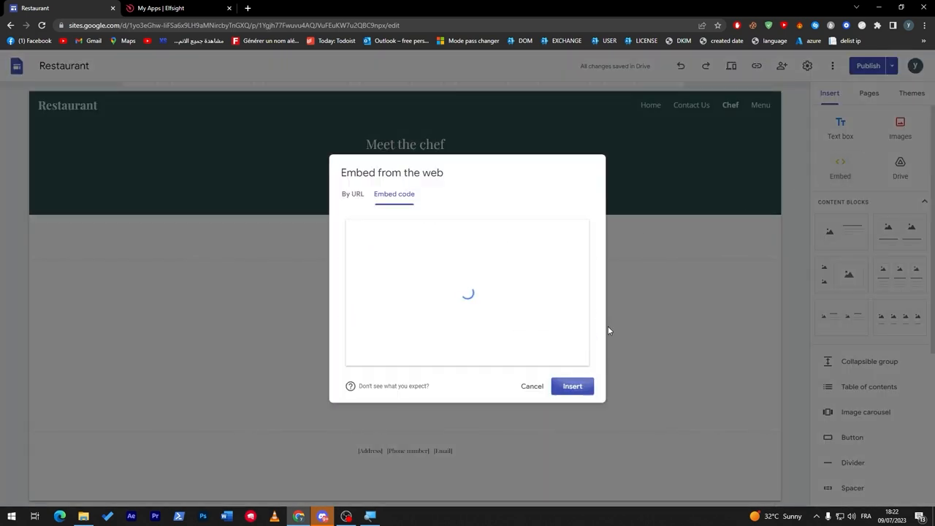
{"action": "left_click", "coordinate": [573, 386]}
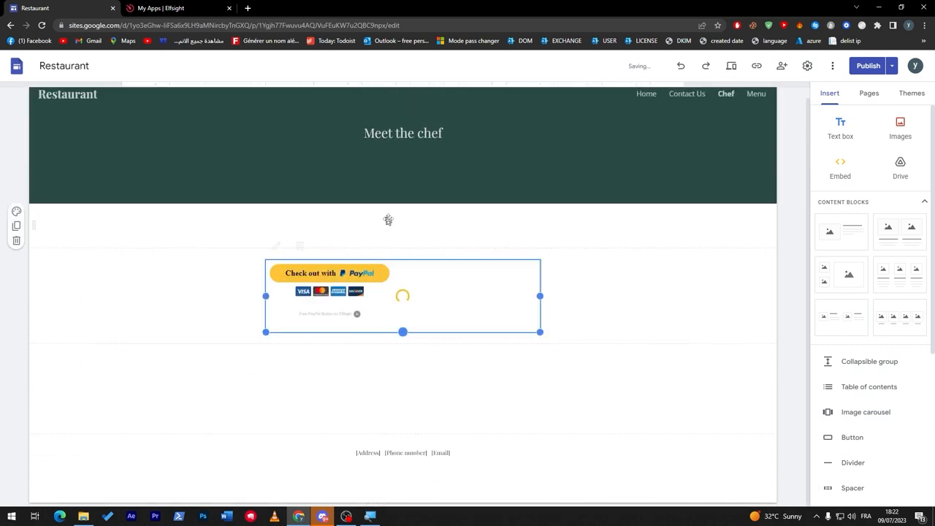
{"action": "left_click_drag", "start_coordinate": [541, 295], "coordinate": [402, 295]}
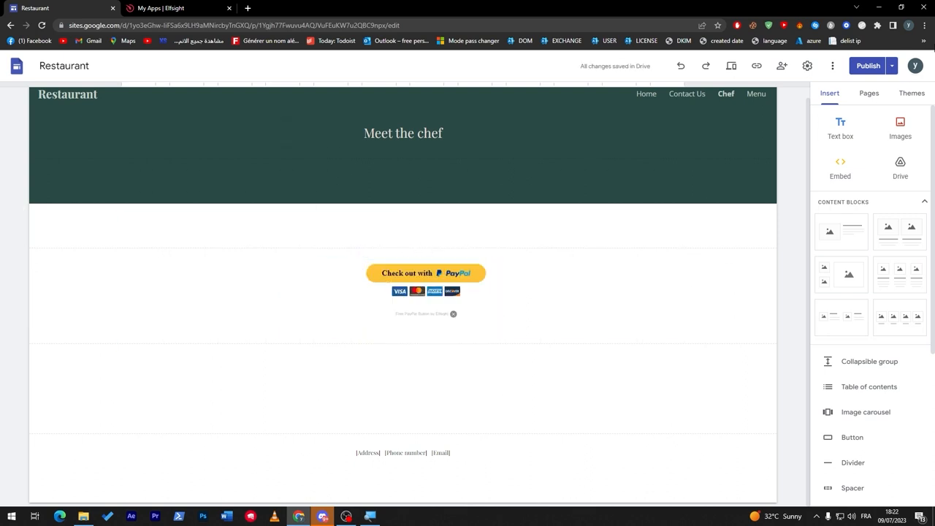
- Publish the Restaurant site and look over its live Home and Chef pages
{"action": "left_click", "coordinate": [868, 66]}
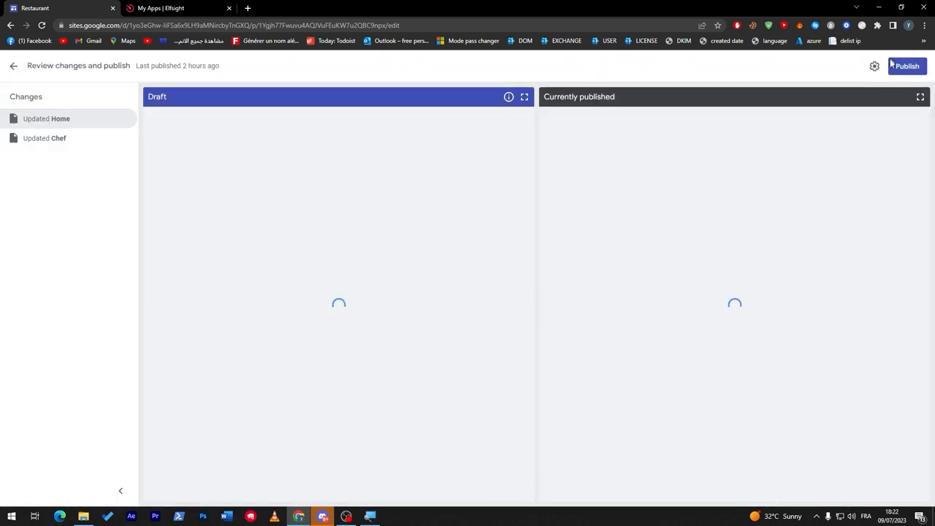
{"action": "left_click", "coordinate": [906, 65]}
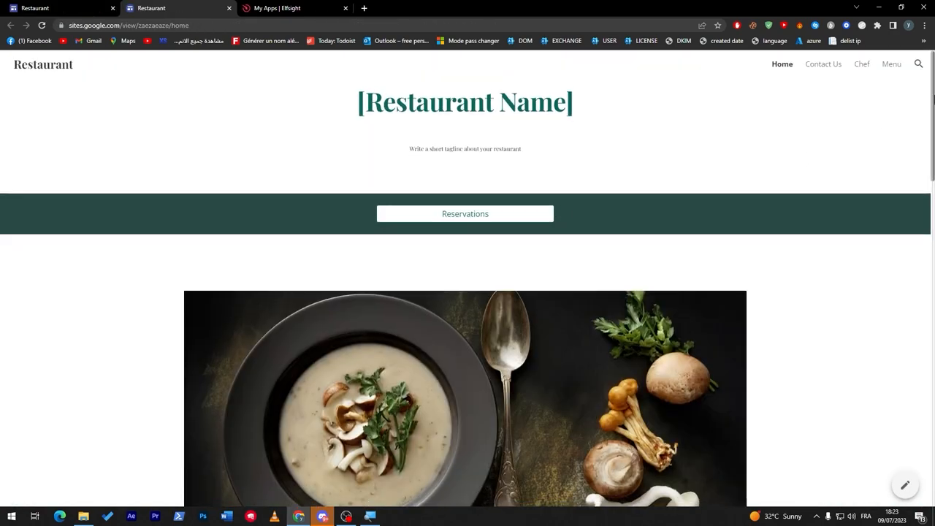
{"action": "scroll", "scroll_direction": "down", "scroll_amount": 3}
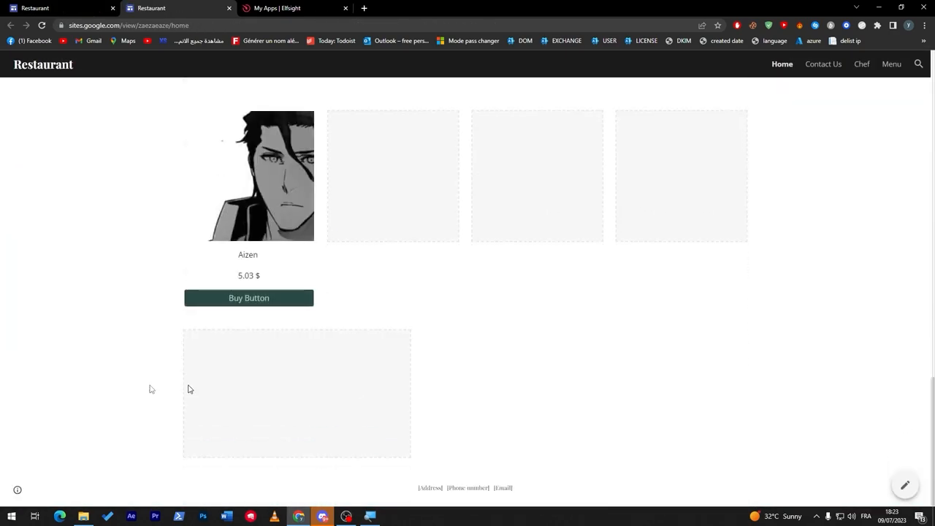
{"action": "left_click", "coordinate": [863, 64]}
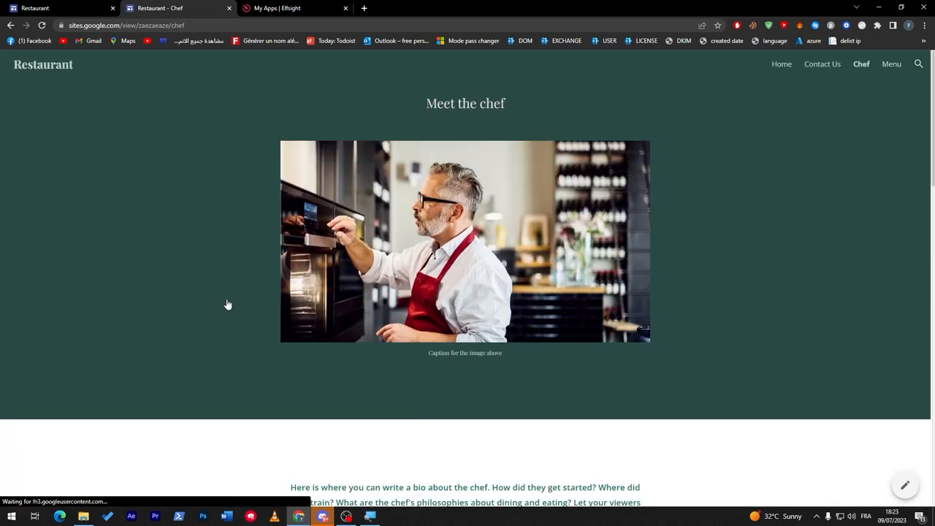
{"action": "scroll", "scroll_direction": "down", "scroll_amount": 3}
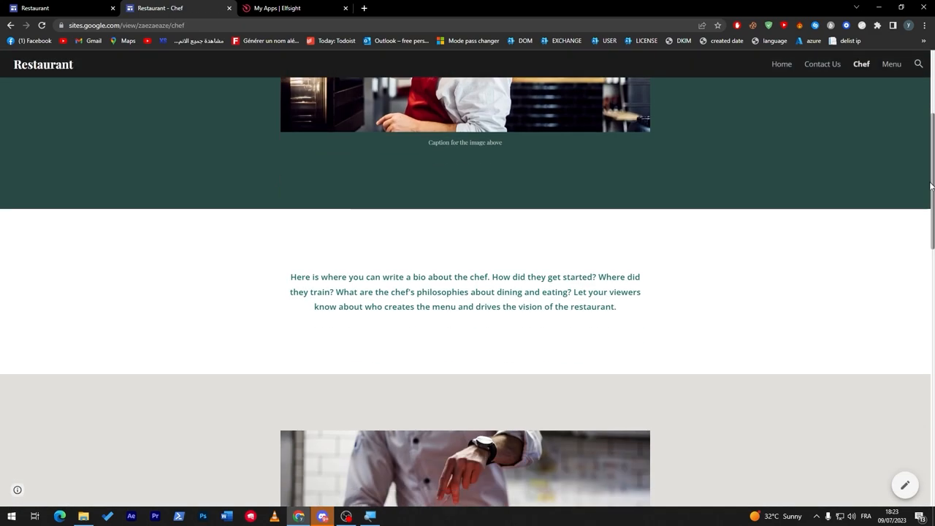
{"action": "scroll", "scroll_direction": "up", "scroll_amount": 3}
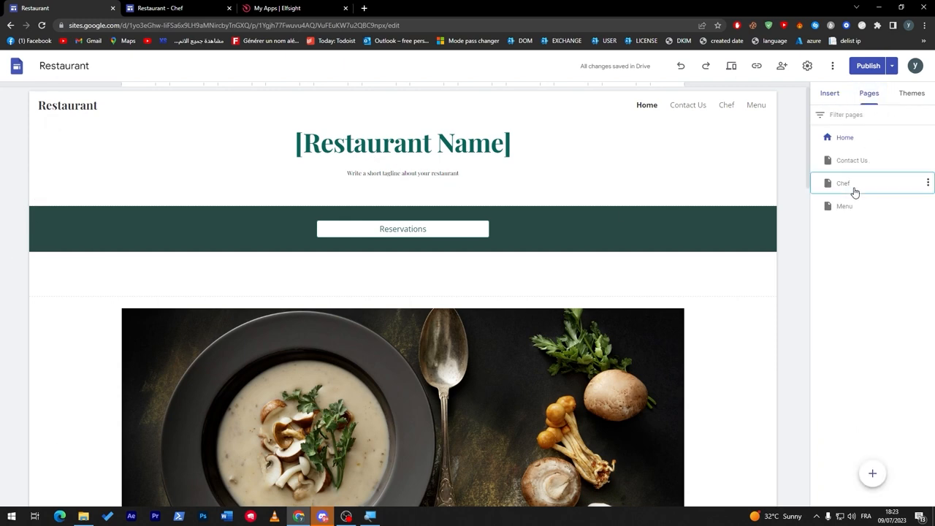
- On the live Chef page start a PayPal checkout for Aizen at 5.03 USD
{"action": "left_click", "coordinate": [842, 183]}
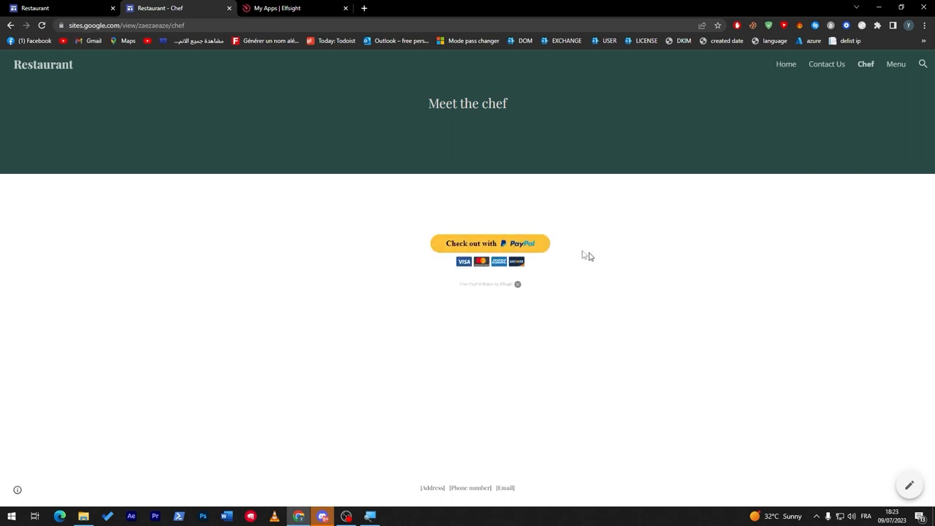
{"action": "mouse_move", "coordinate": [557, 175]}
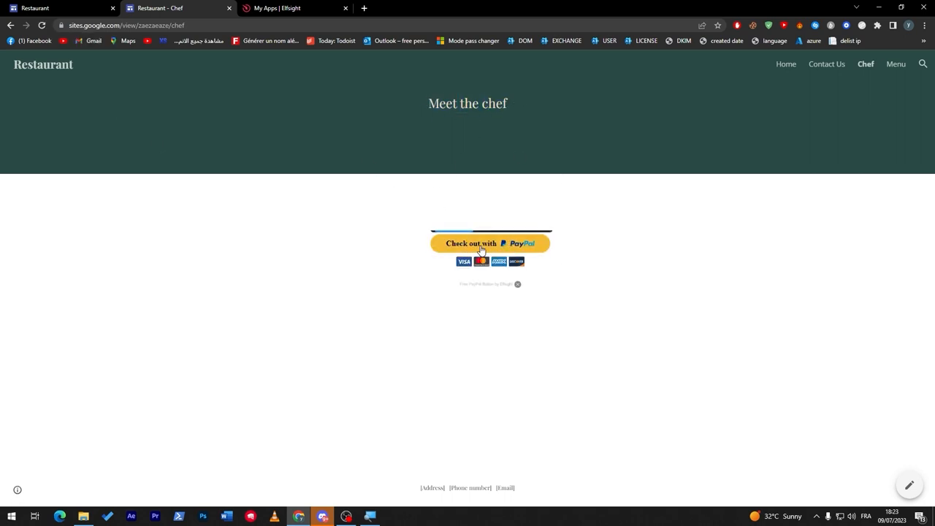
{"action": "left_click", "coordinate": [490, 243]}
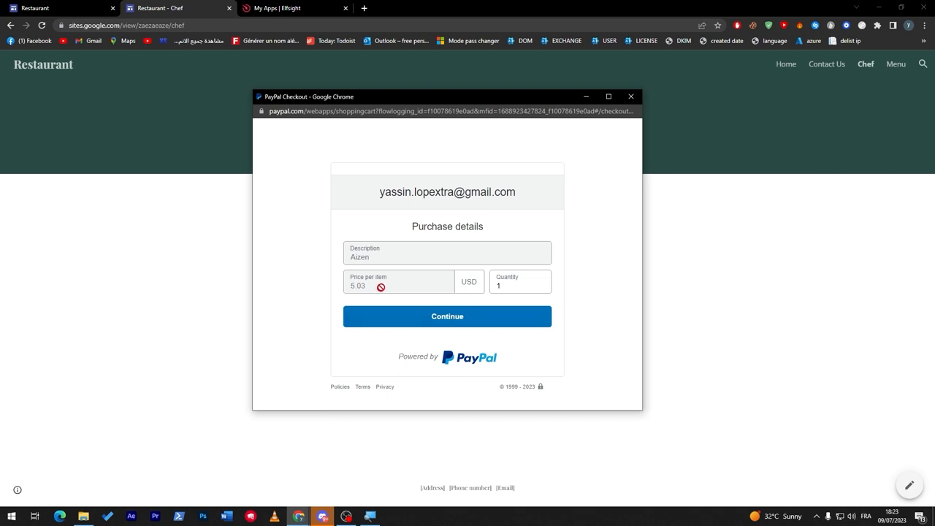
{"action": "mouse_move", "coordinate": [505, 181]}
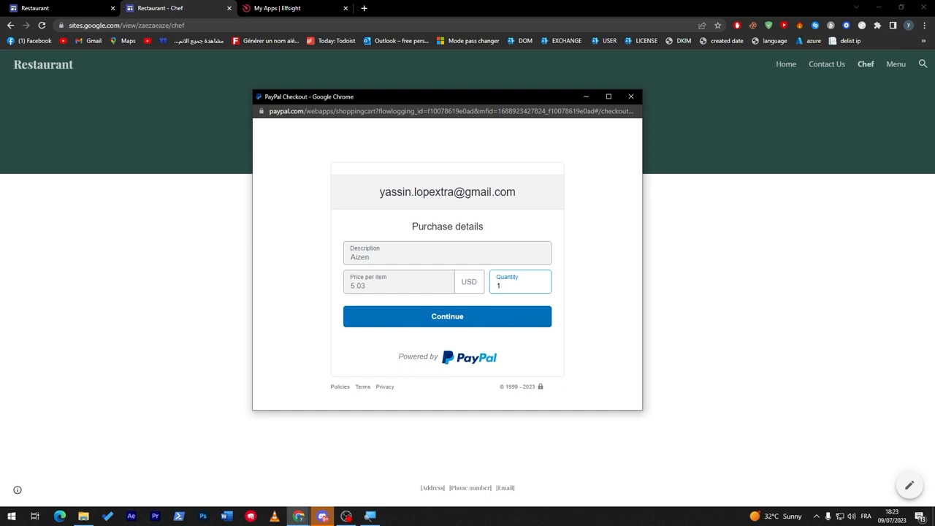
{"action": "mouse_move", "coordinate": [478, 210]}
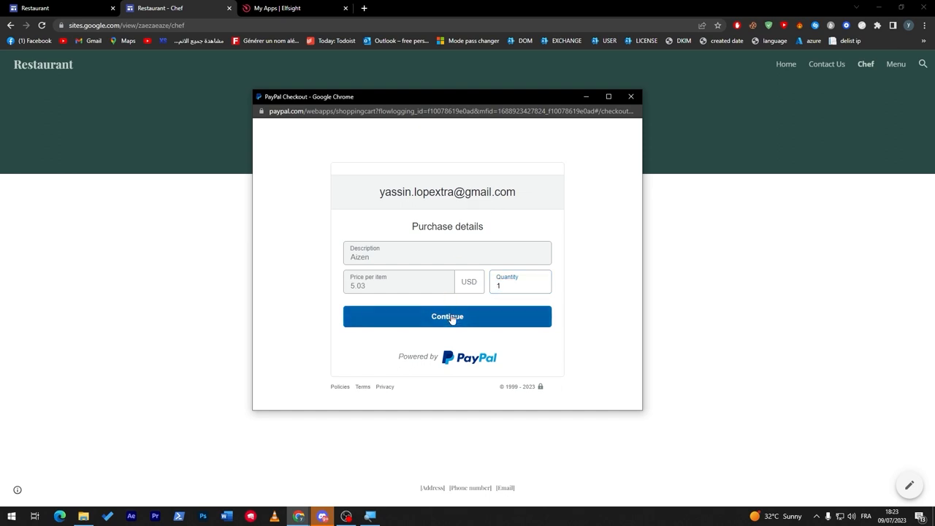
- Continue the PayPal checkout, then return to the merchant's Chef page after the error
{"action": "left_click", "coordinate": [448, 316]}
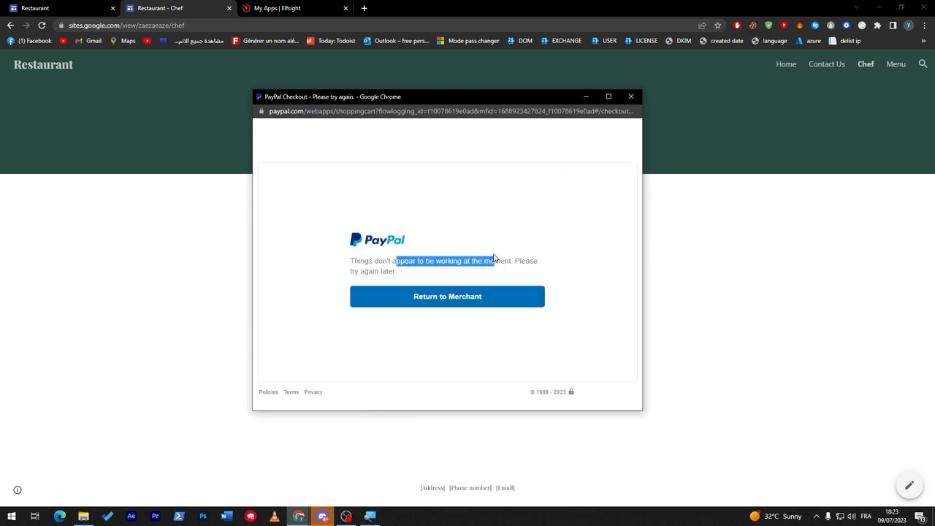
{"action": "left_click", "coordinate": [632, 97]}
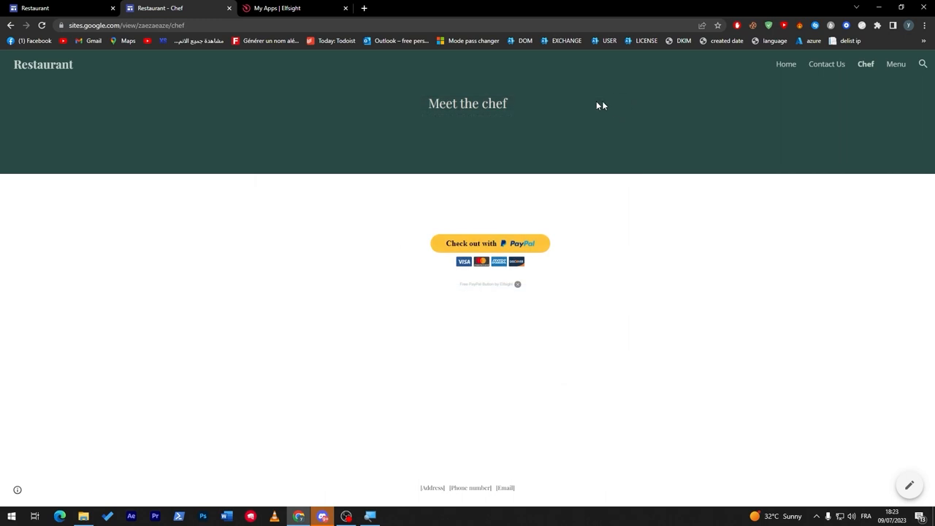
{"action": "mouse_move", "coordinate": [358, 149]}
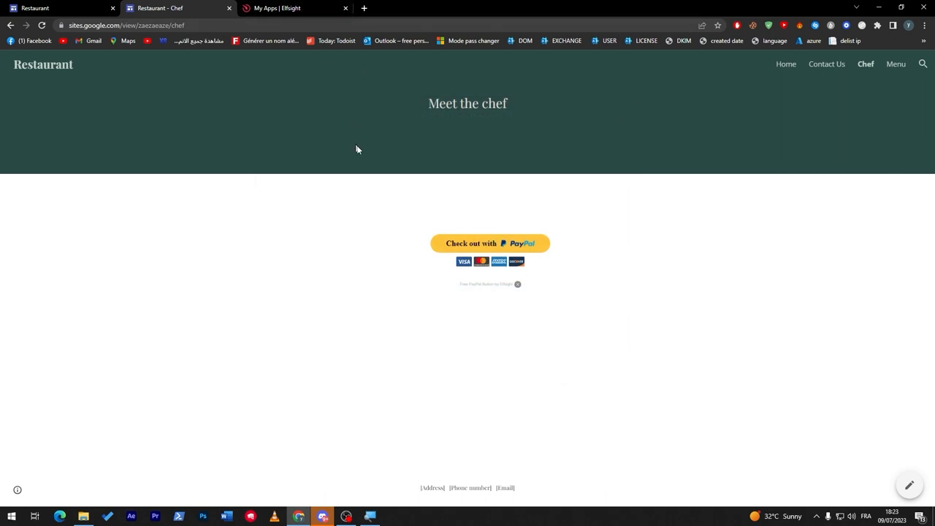
{"action": "mouse_move", "coordinate": [541, 176]}
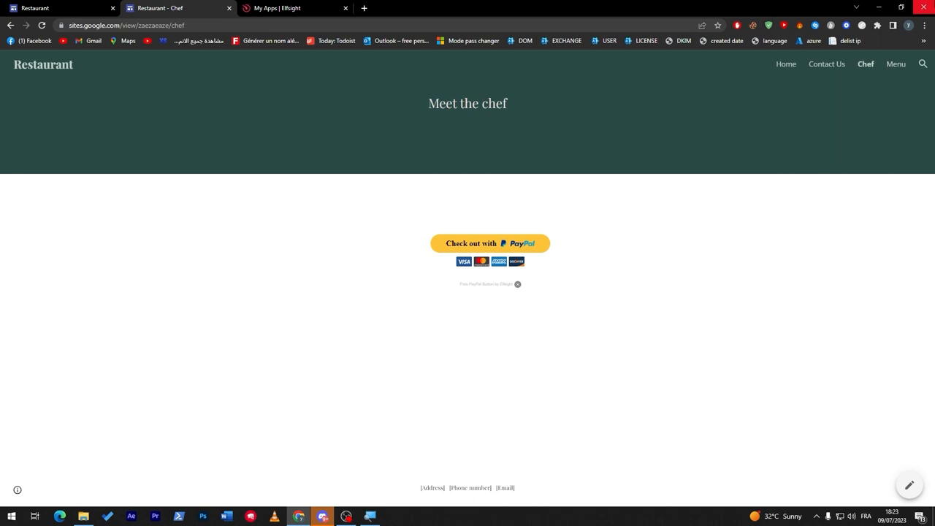
{"action": "mouse_move", "coordinate": [196, 76]}
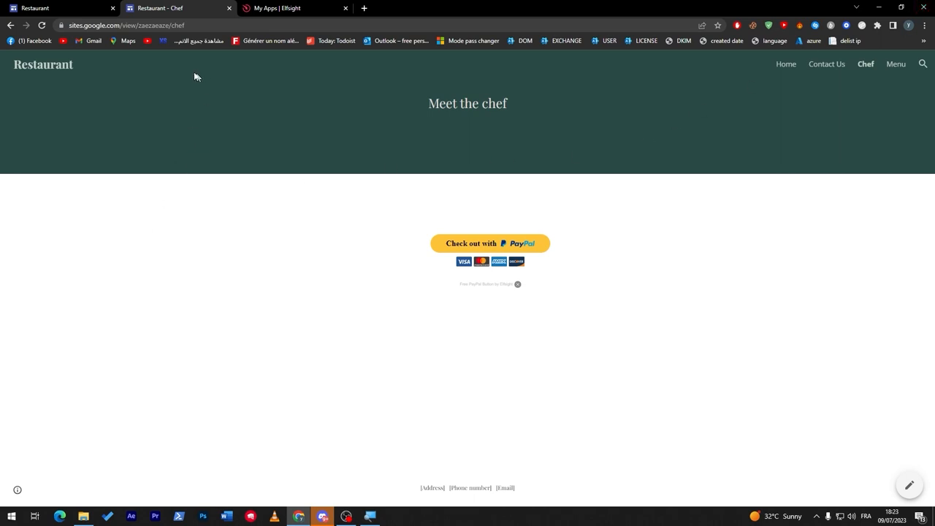
{"action": "mouse_move", "coordinate": [320, 412]}
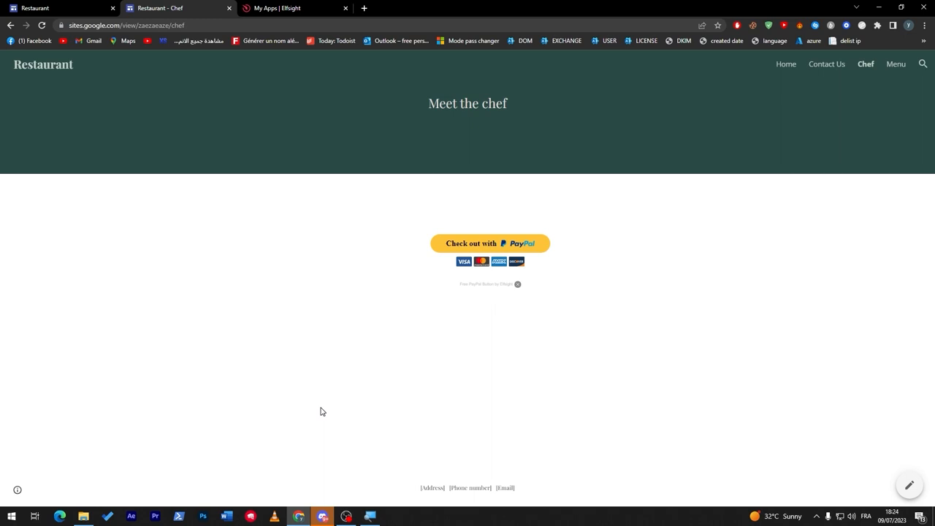
{"action": "mouse_move", "coordinate": [386, 358]}
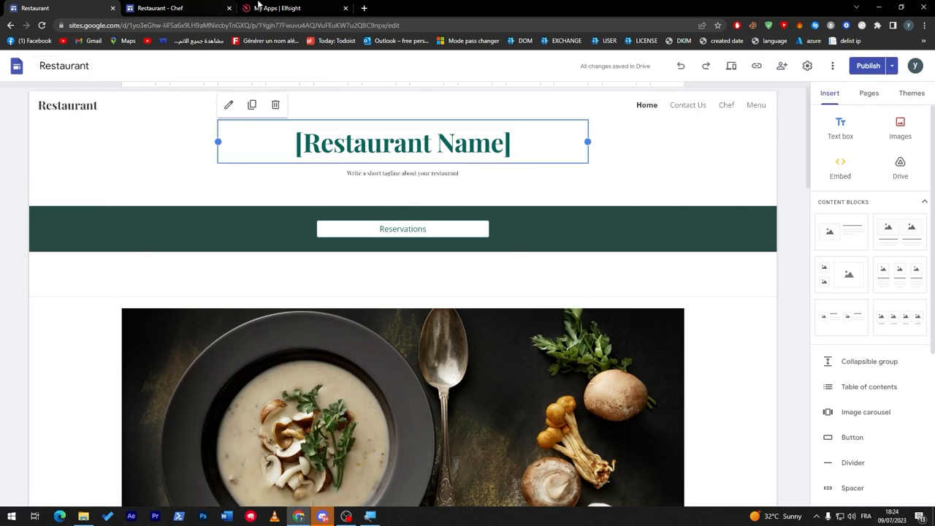
- Close the PayPal Button embed code window on the Elfsight dashboard and move on
{"action": "left_click", "coordinate": [293, 9]}
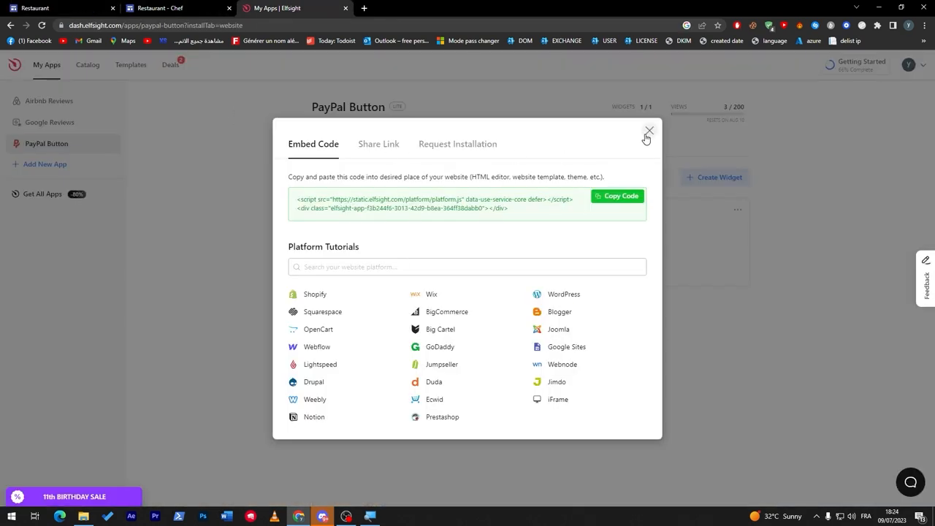
{"action": "left_click", "coordinate": [649, 130]}
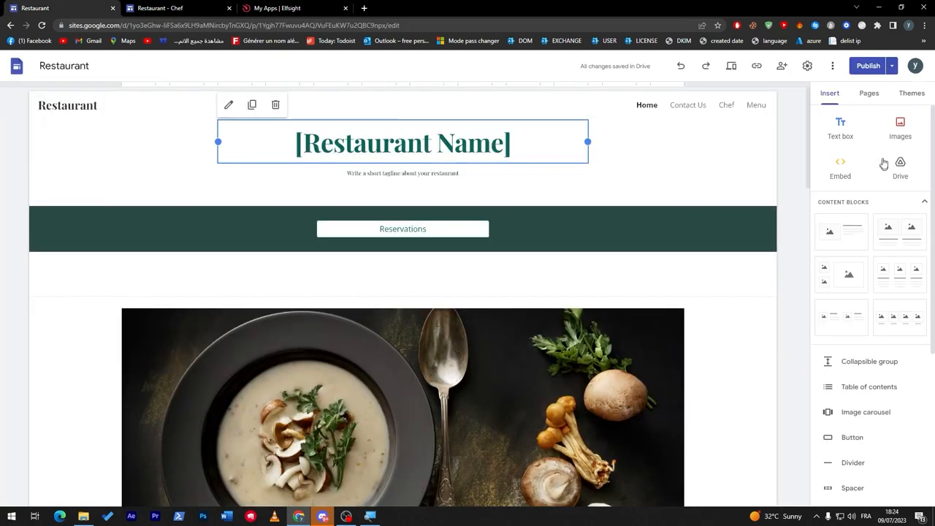
{"action": "scroll", "scroll_direction": "down", "scroll_amount": 3}
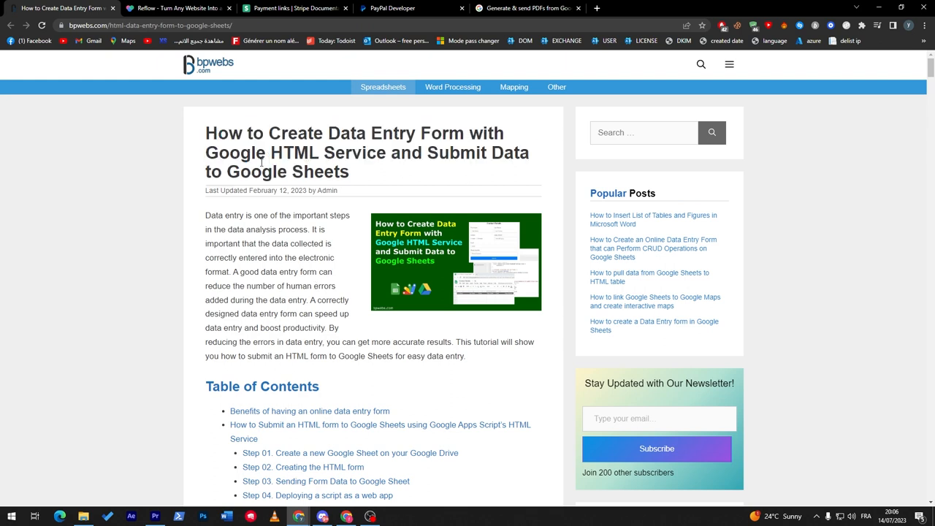
{"action": "mouse_move", "coordinate": [316, 241]}
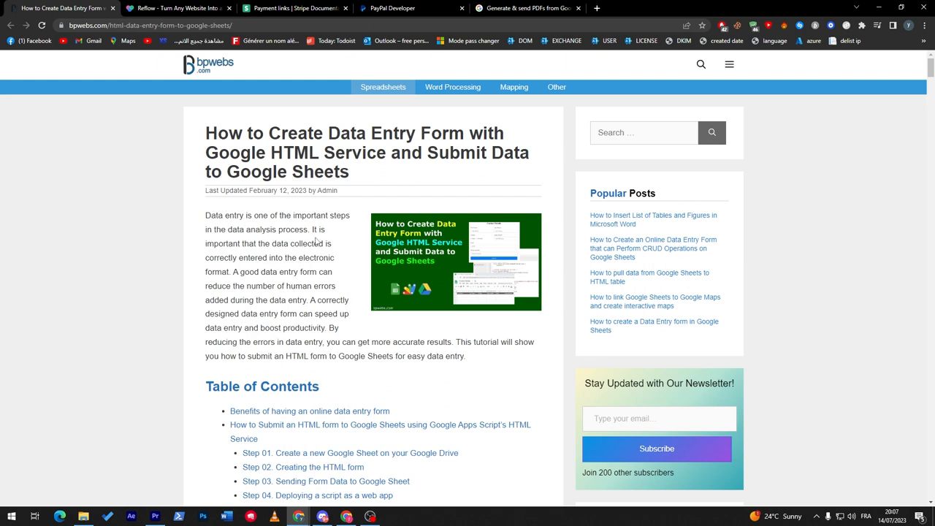
{"action": "mouse_move", "coordinate": [235, 241]}
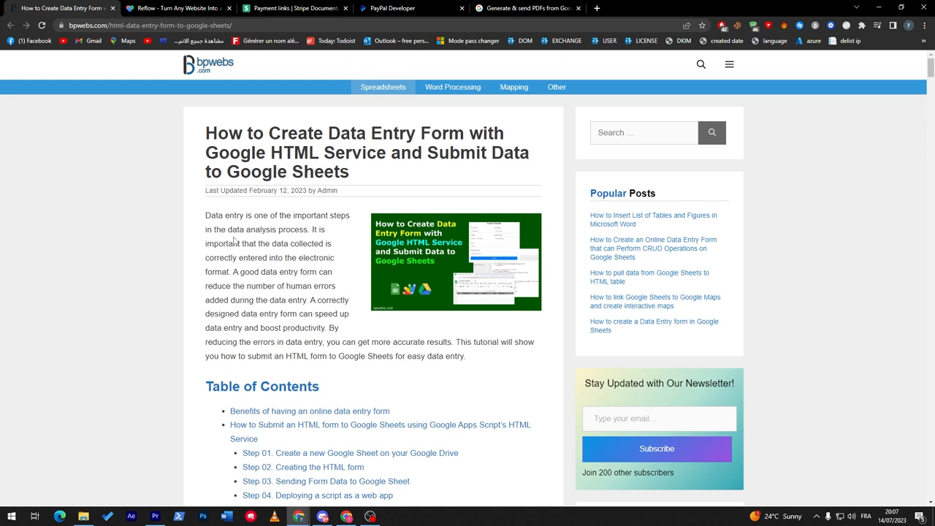
- Highlight the bpwebs tutorial's intro paragraph, skim its code and Step 04, then go to Reflow
{"action": "left_click_drag", "start_coordinate": [204, 214], "coordinate": [465, 356]}
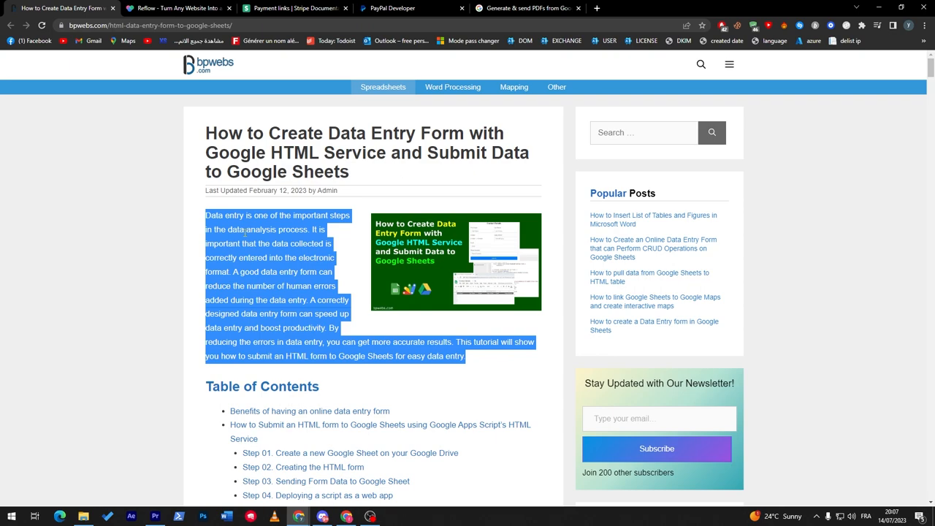
{"action": "scroll", "scroll_direction": "down", "scroll_amount": 3}
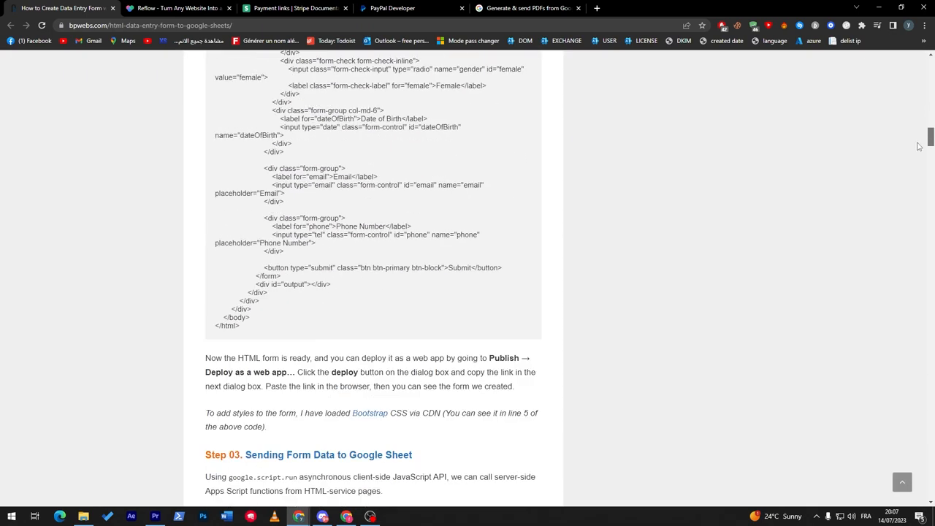
{"action": "scroll", "scroll_direction": "down", "scroll_amount": 3}
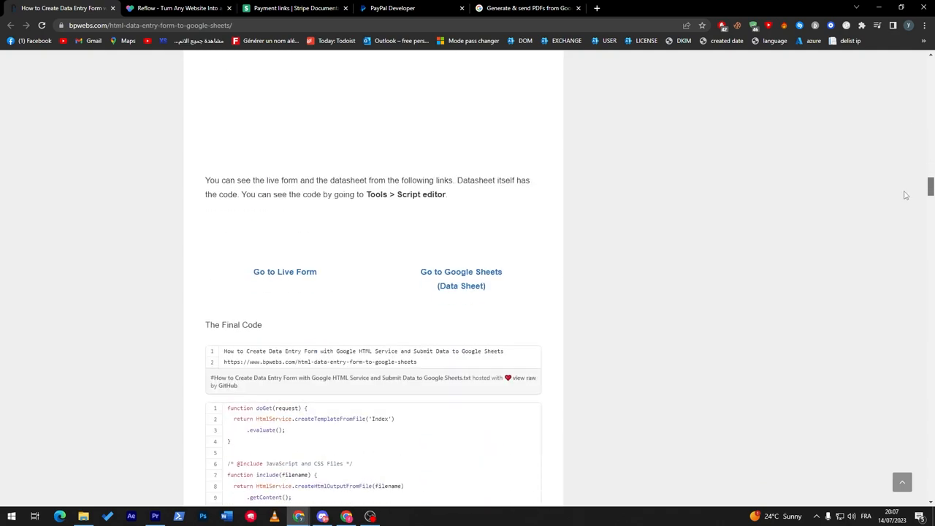
{"action": "scroll", "scroll_direction": "down", "scroll_amount": 3}
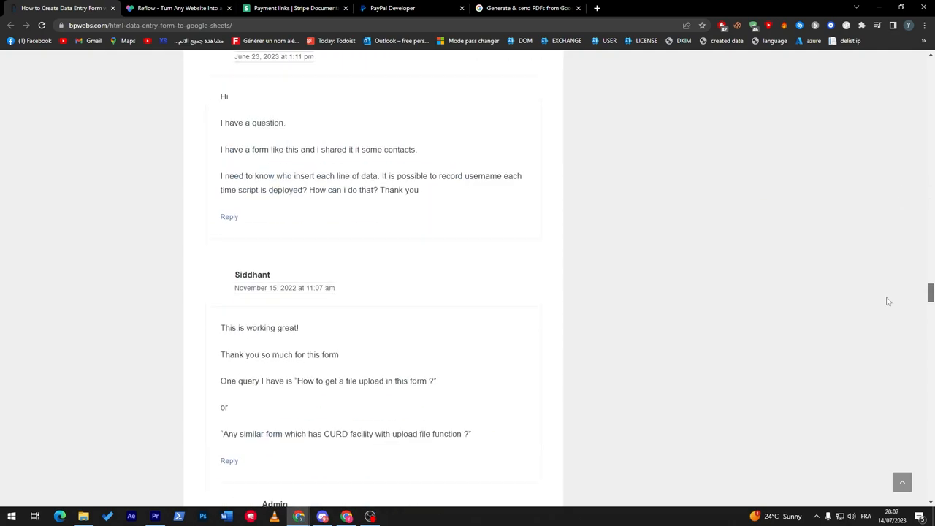
{"action": "scroll", "scroll_direction": "up", "scroll_amount": 3}
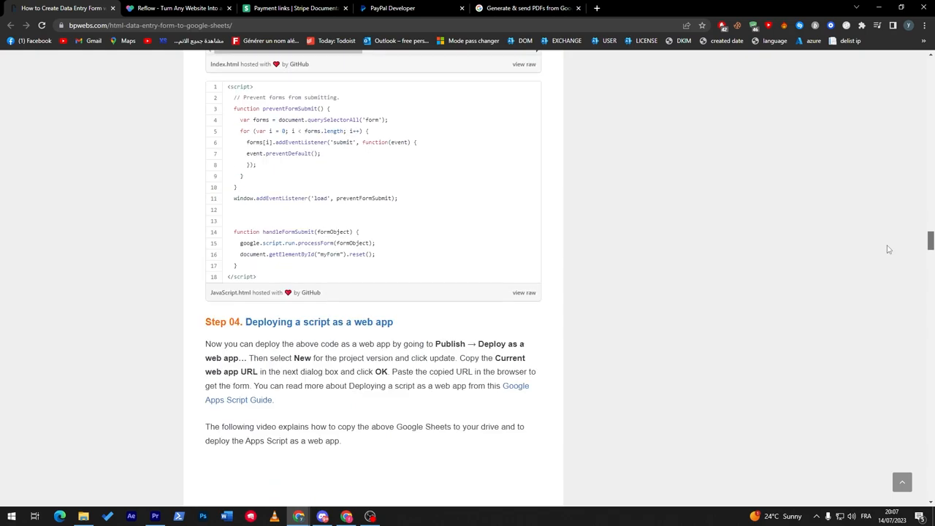
{"action": "left_click", "coordinate": [178, 8]}
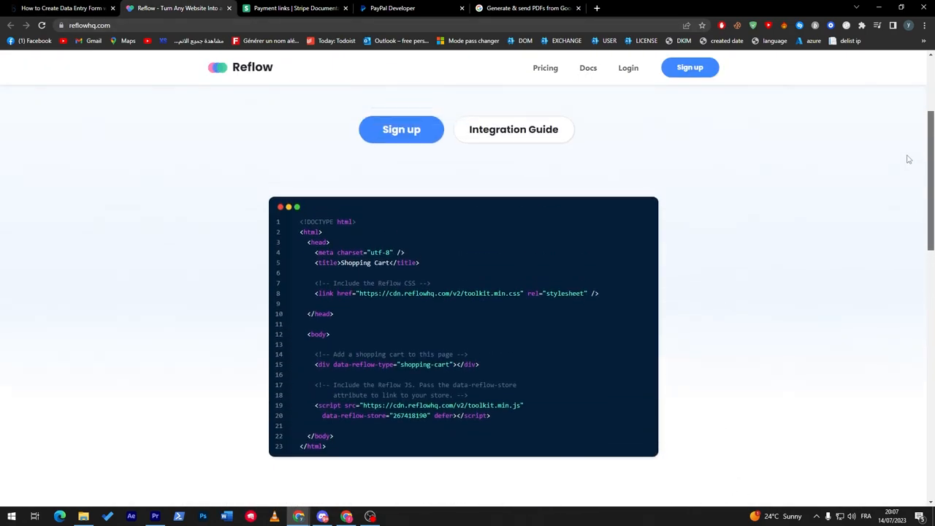
- Browse Reflow's shopping cart code sample and the Full Online Store and Shopping Cart examples
{"action": "scroll", "scroll_direction": "down", "scroll_amount": 3}
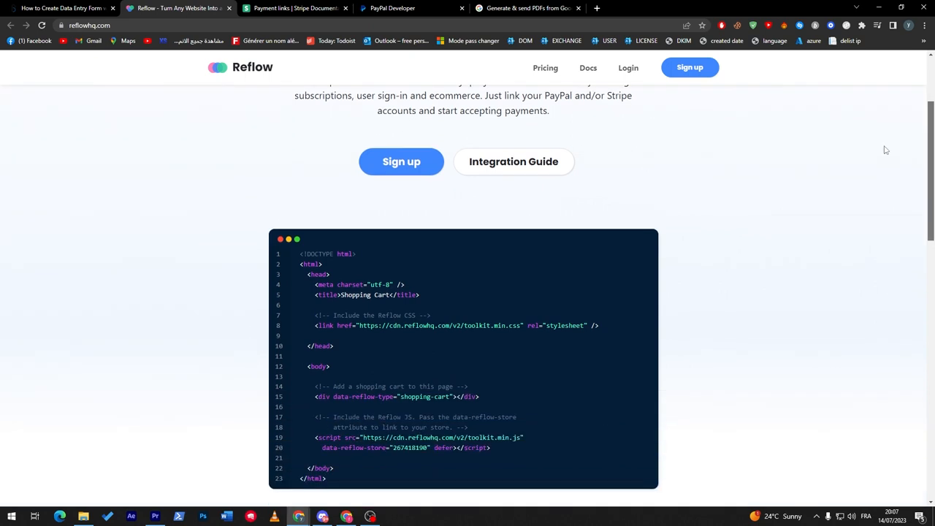
{"action": "scroll", "scroll_direction": "down", "scroll_amount": 3}
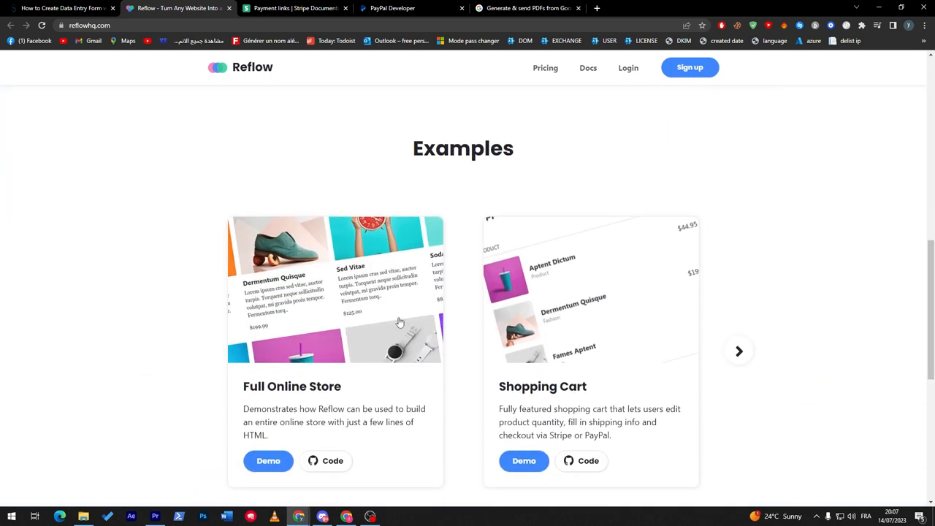
{"action": "mouse_move", "coordinate": [365, 298]}
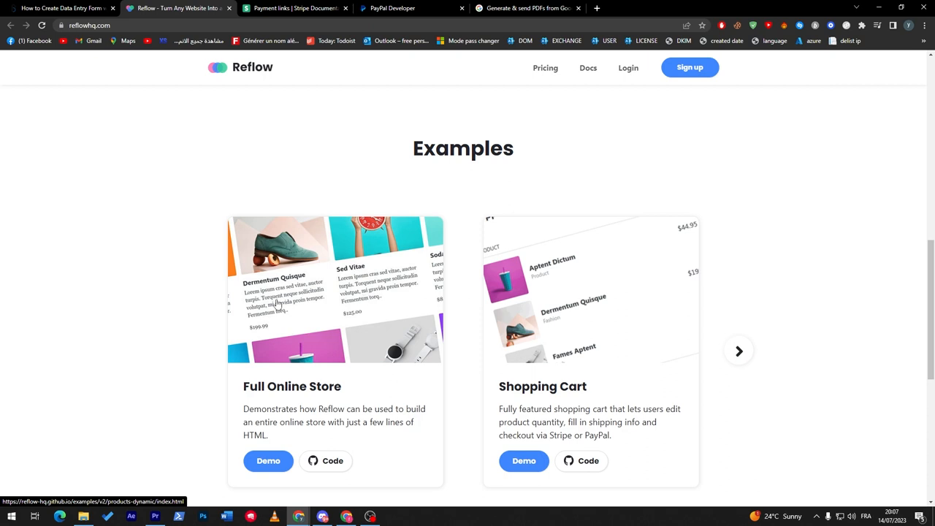
{"action": "mouse_move", "coordinate": [328, 289]}
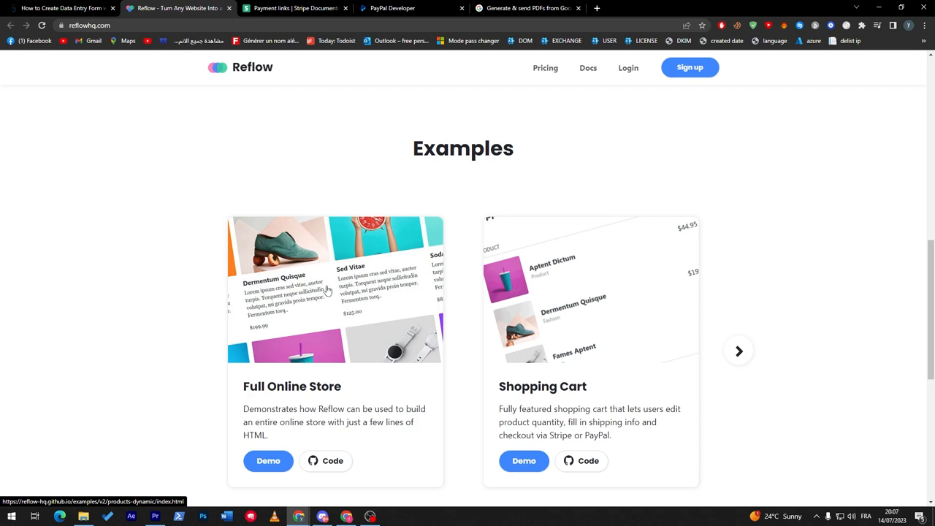
{"action": "mouse_move", "coordinate": [348, 192]}
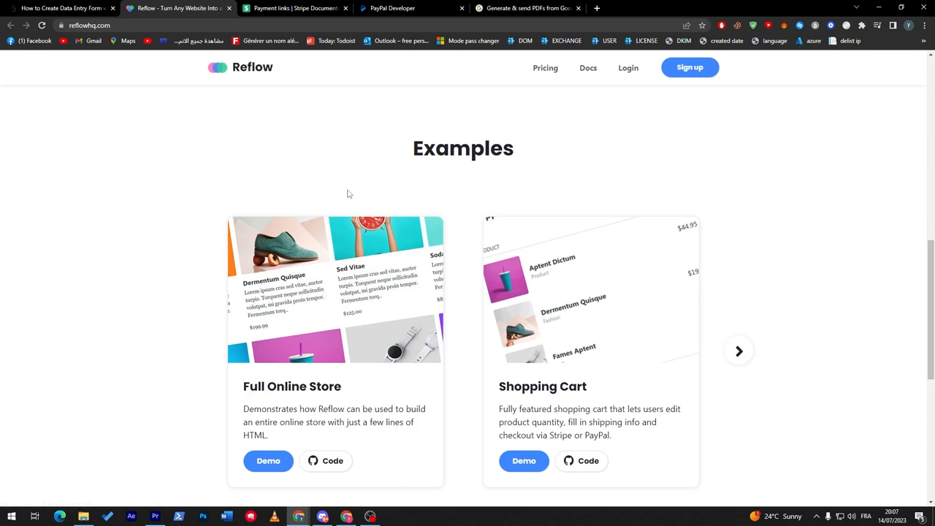
{"action": "scroll", "scroll_direction": "down", "scroll_amount": 3}
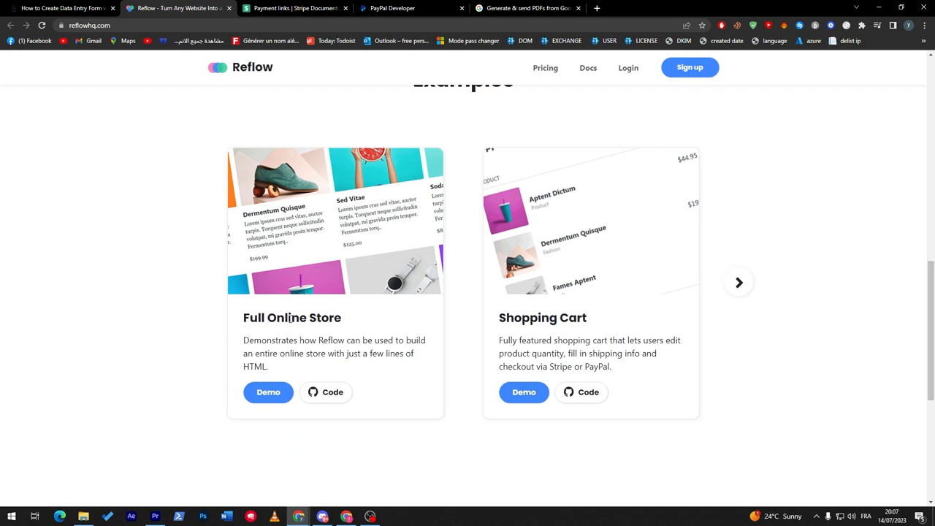
{"action": "mouse_move", "coordinate": [319, 364]}
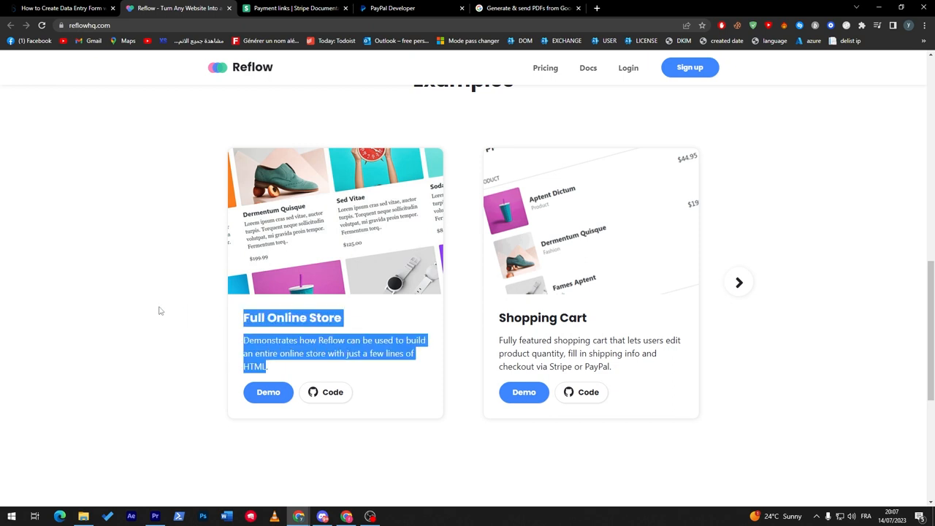
{"action": "left_click", "coordinate": [292, 8]}
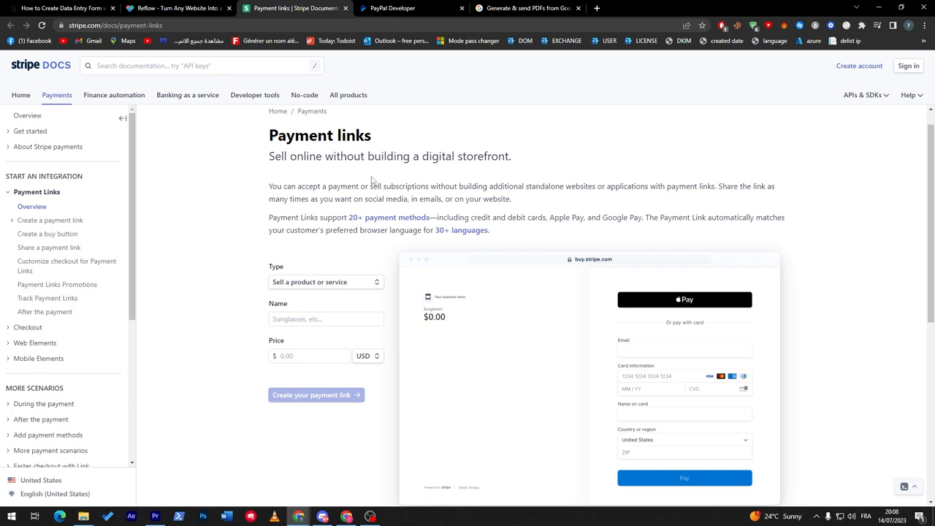
{"action": "mouse_move", "coordinate": [625, 231]}
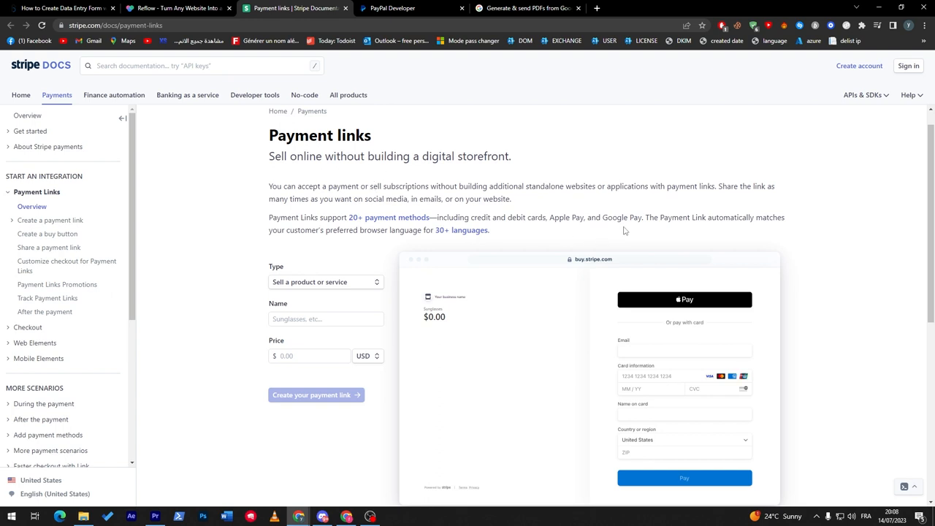
- Skim Stripe's Payment links documentation, then switch to the PayPal Developer home page
{"action": "scroll", "scroll_direction": "down", "scroll_amount": 3}
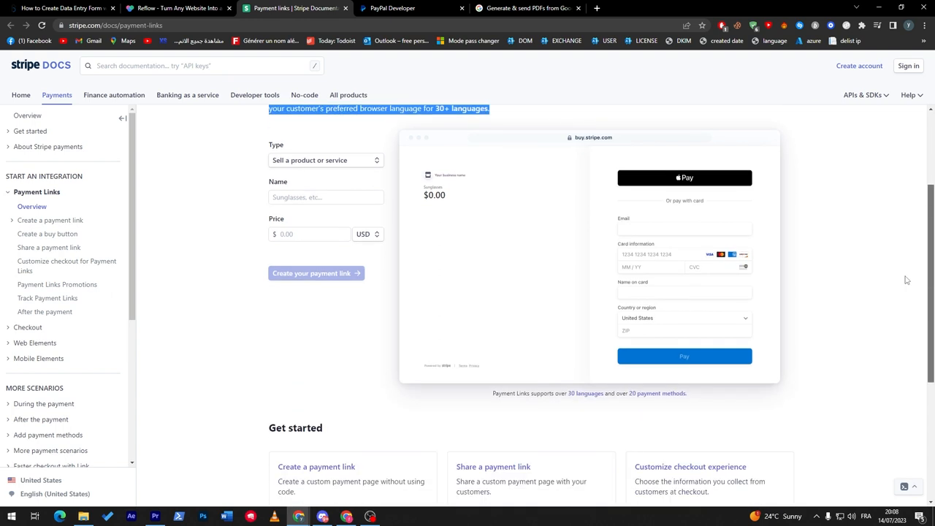
{"action": "scroll", "scroll_direction": "down", "scroll_amount": 3}
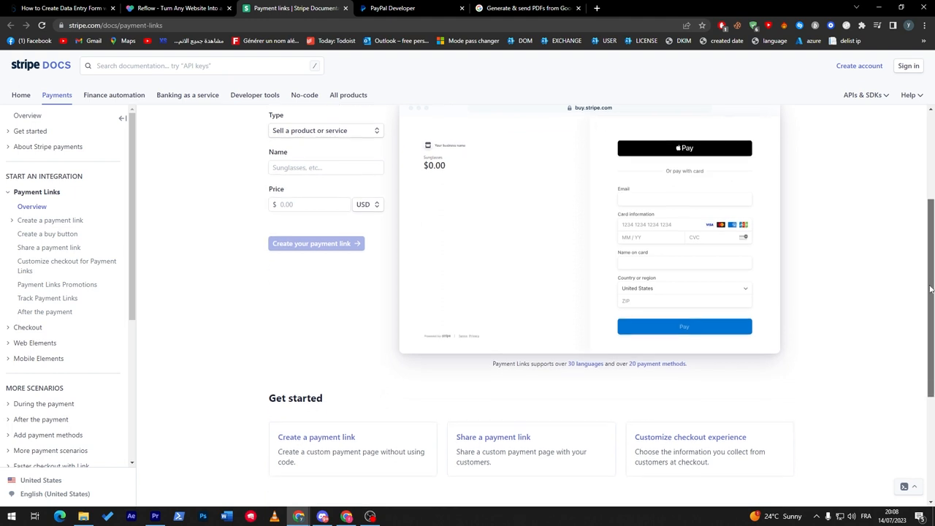
{"action": "scroll", "scroll_direction": "down", "scroll_amount": 3}
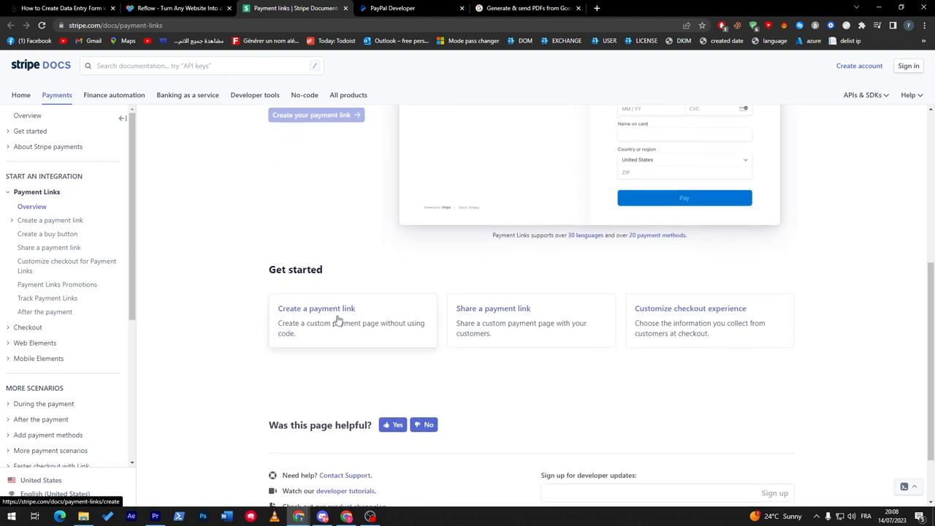
{"action": "mouse_move", "coordinate": [719, 338]}
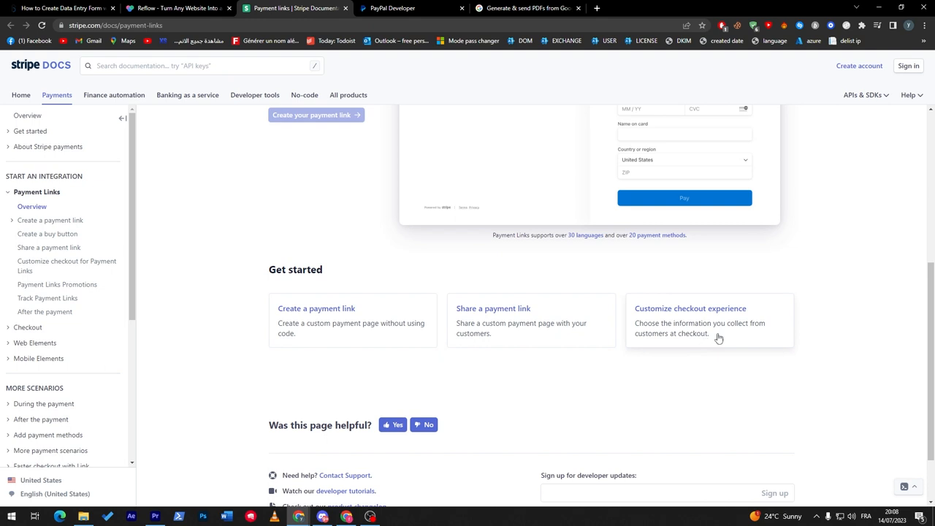
{"action": "scroll", "scroll_direction": "up", "scroll_amount": 3}
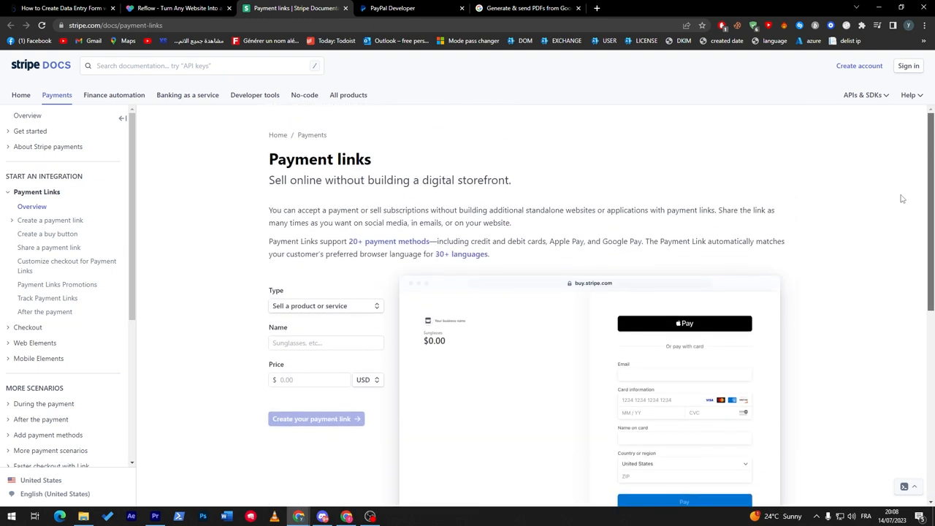
{"action": "mouse_move", "coordinate": [354, 219]}
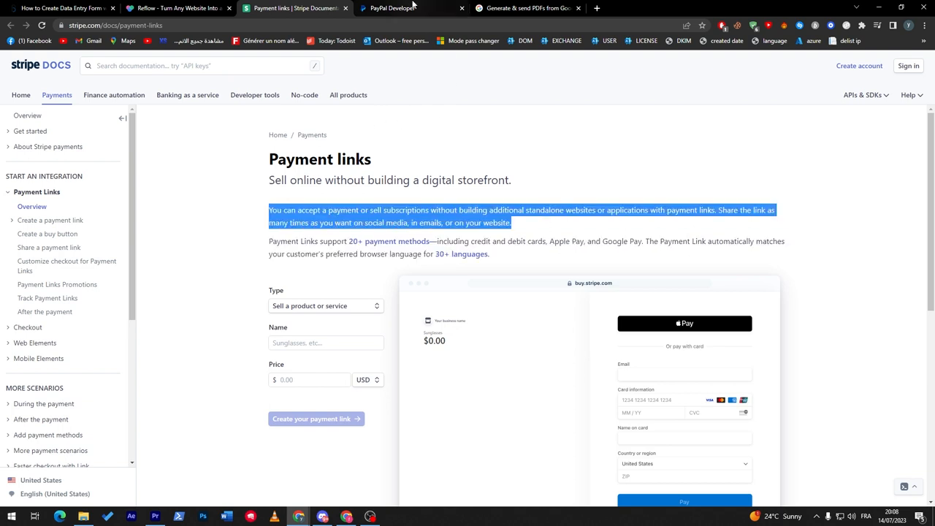
{"action": "left_click", "coordinate": [412, 9]}
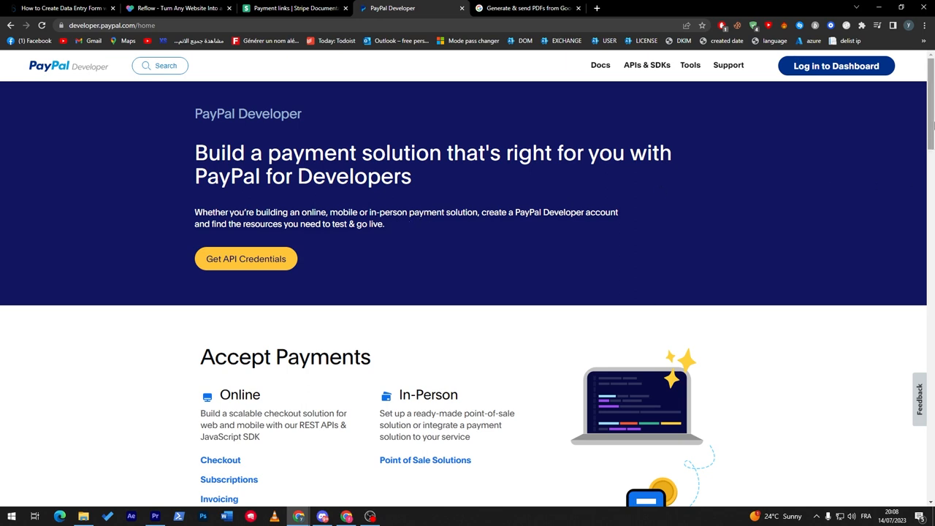
{"action": "mouse_move", "coordinate": [86, 85]}
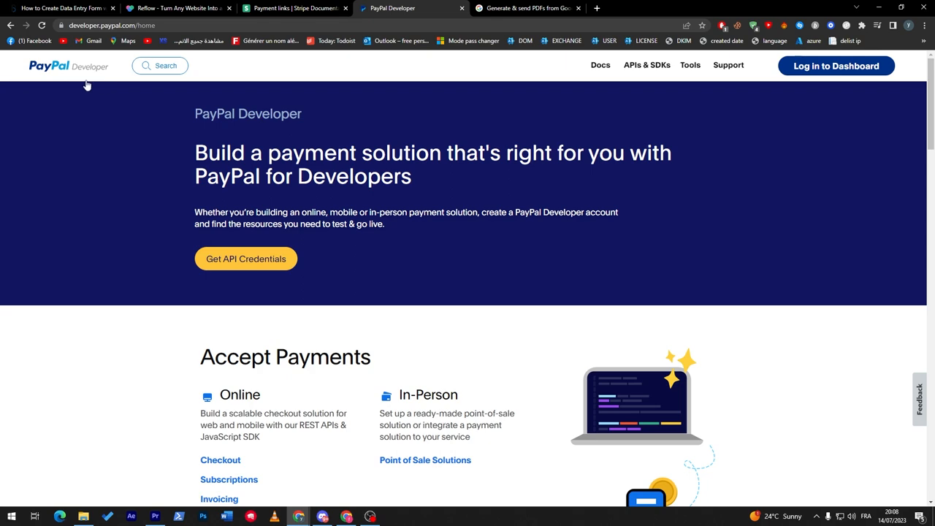
{"action": "scroll", "scroll_direction": "down", "scroll_amount": 3}
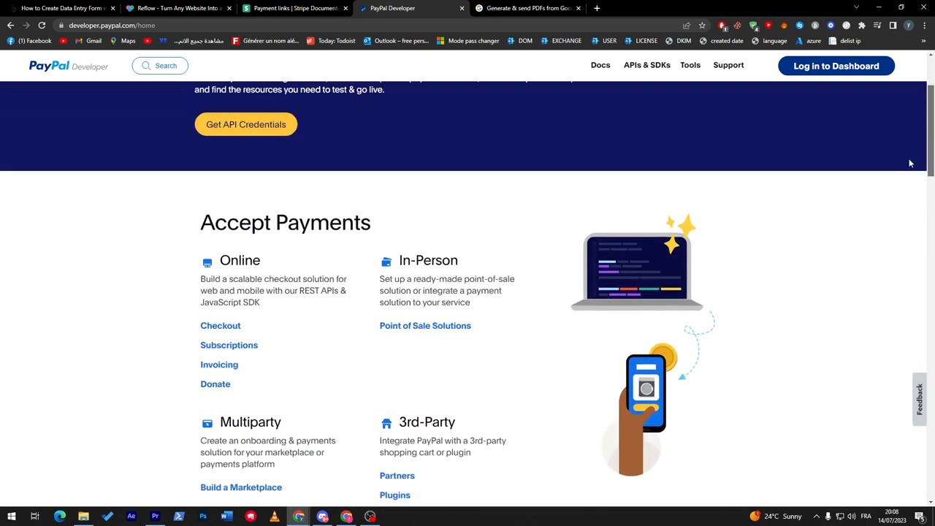
{"action": "scroll", "scroll_direction": "down", "scroll_amount": 3}
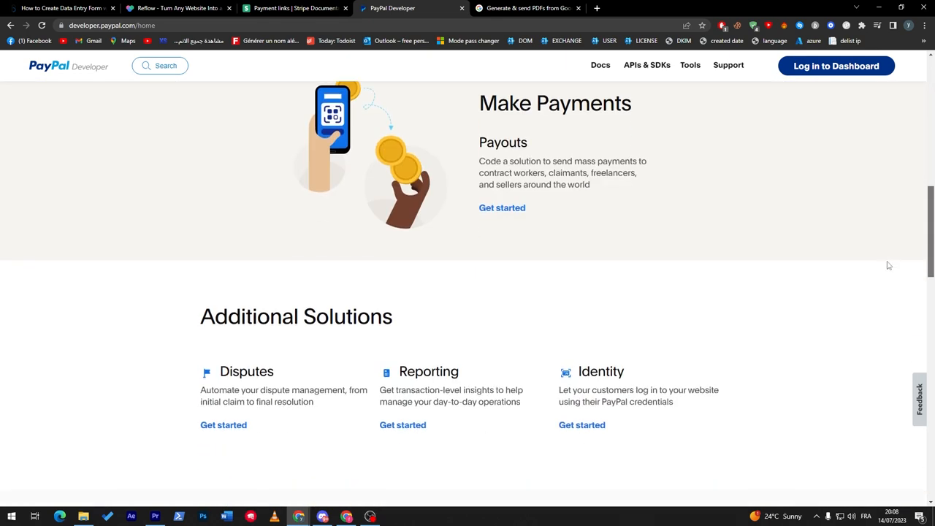
{"action": "scroll", "scroll_direction": "up", "scroll_amount": 3}
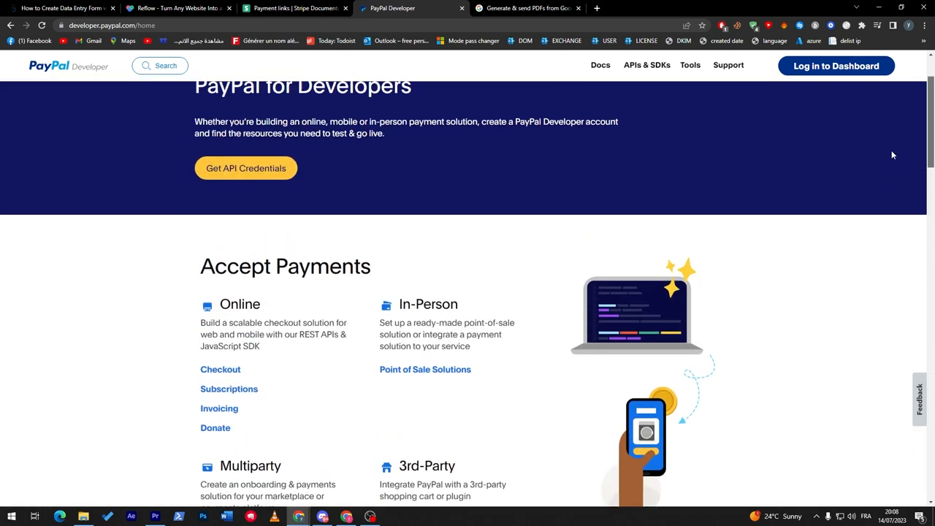
{"action": "scroll", "scroll_direction": "up", "scroll_amount": 3}
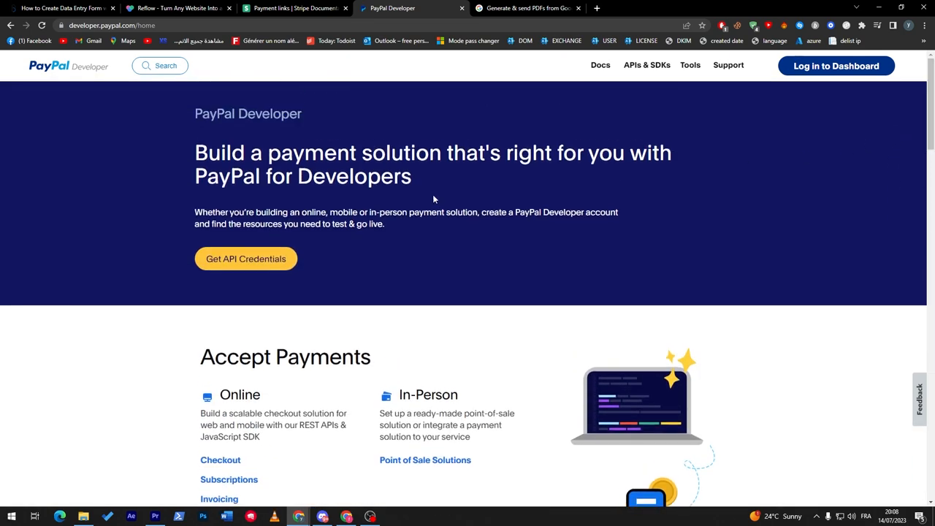
{"action": "mouse_move", "coordinate": [450, 239]}
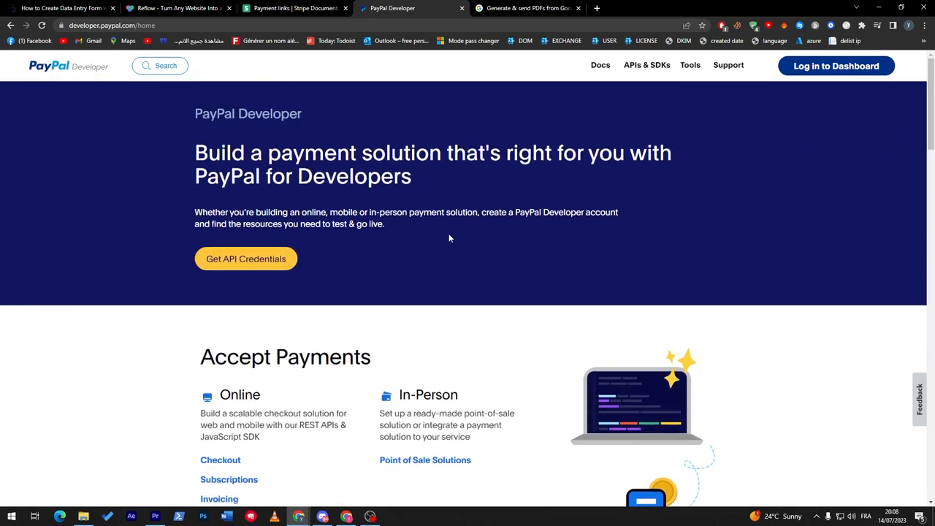
{"action": "mouse_move", "coordinate": [441, 235]}
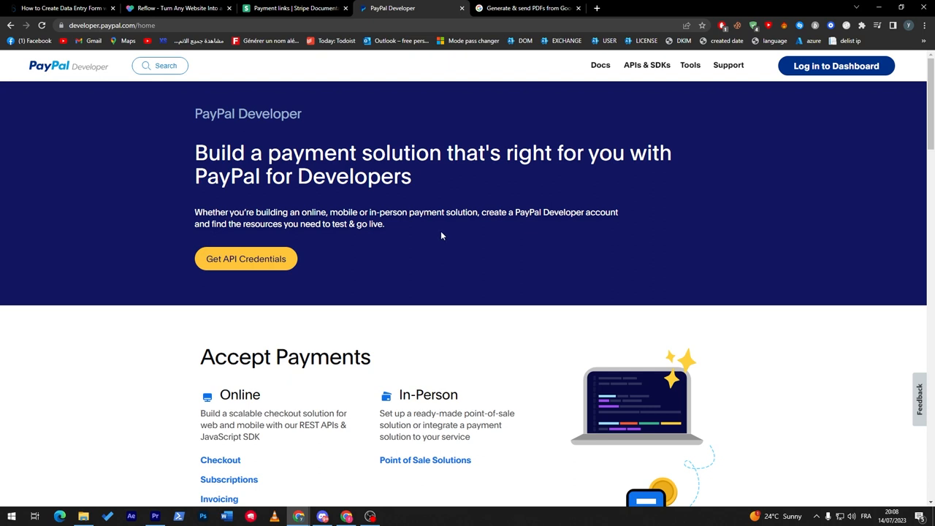
{"action": "mouse_move", "coordinate": [470, 267]}
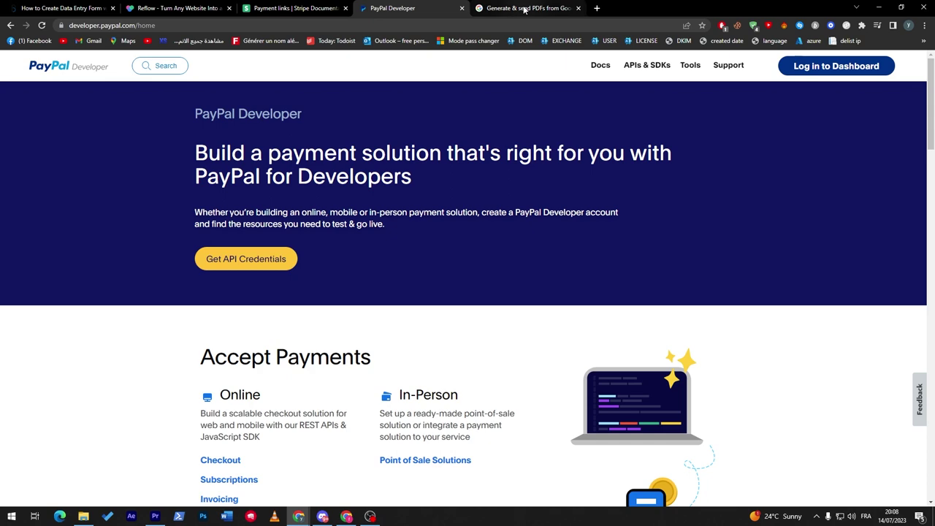
- Bring up the 'Generate & send PDFs from Google Sheets' sample, briefly checking the data entry form tab
{"action": "left_click", "coordinate": [525, 9]}
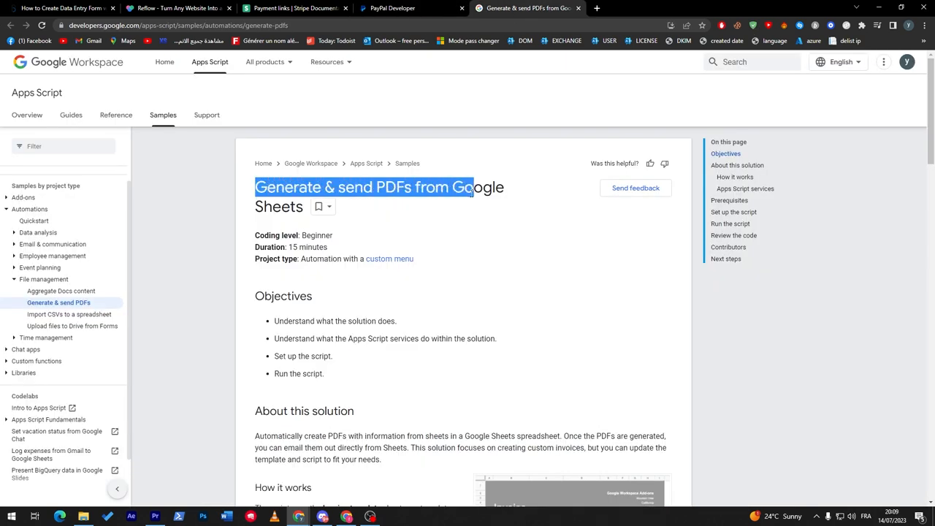
{"action": "double_click", "coordinate": [478, 187]}
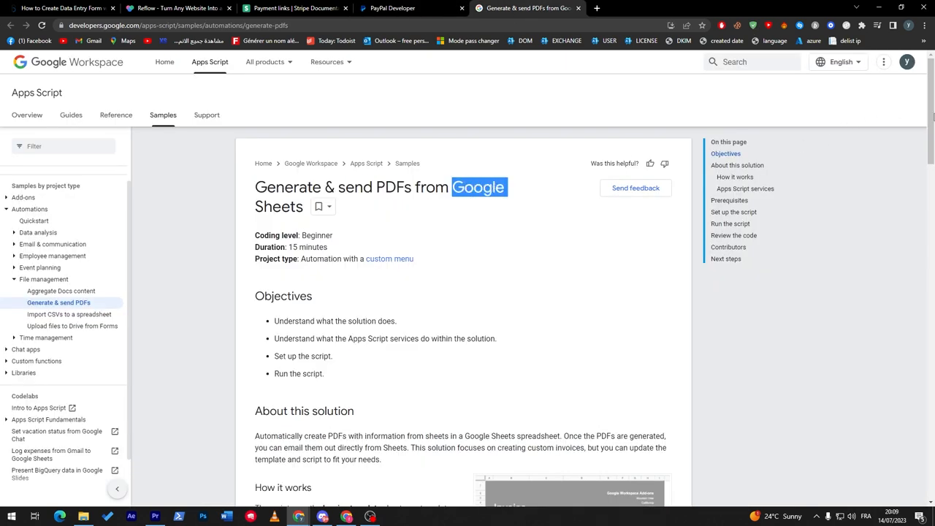
{"action": "left_click", "coordinate": [58, 8]}
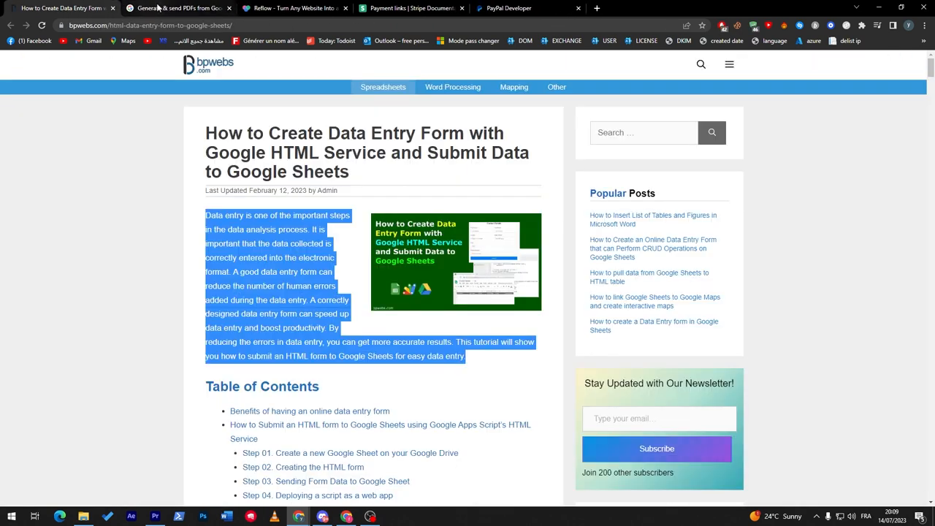
{"action": "left_click", "coordinate": [178, 9]}
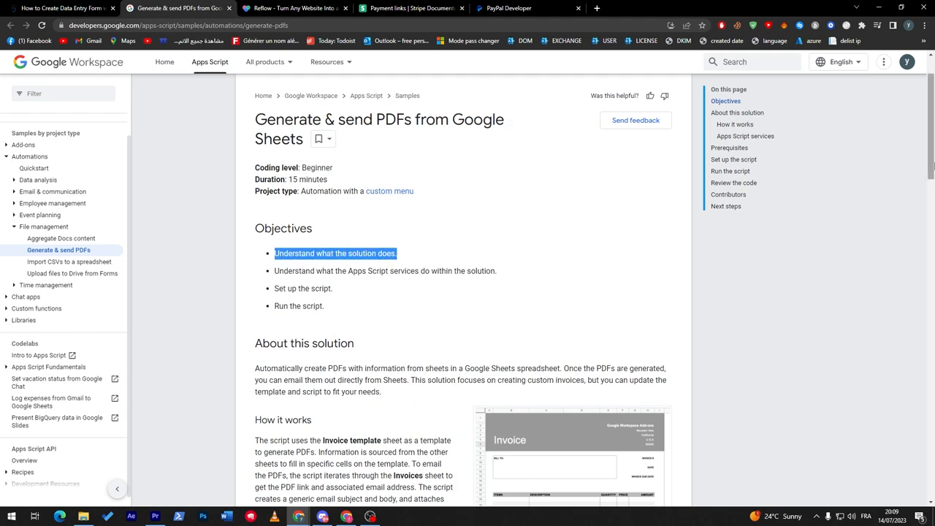
- Scroll through the PDF-generation Apps Script sample page to its end and back
{"action": "scroll", "scroll_direction": "down", "scroll_amount": 3}
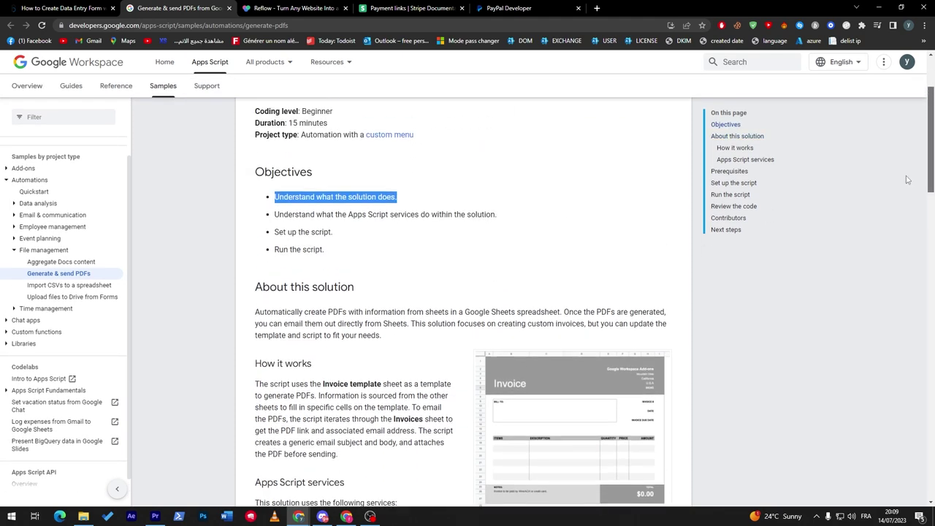
{"action": "scroll", "scroll_direction": "down", "scroll_amount": 3}
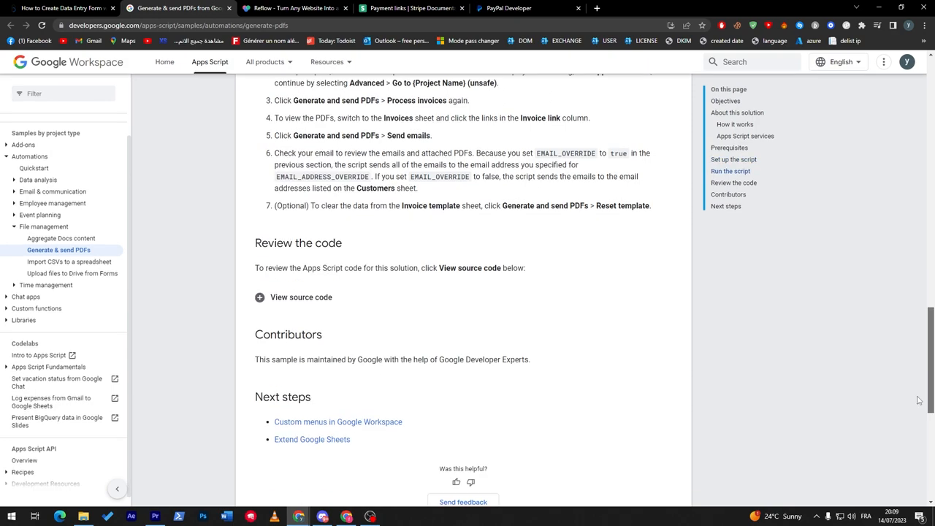
{"action": "scroll", "scroll_direction": "up", "scroll_amount": 3}
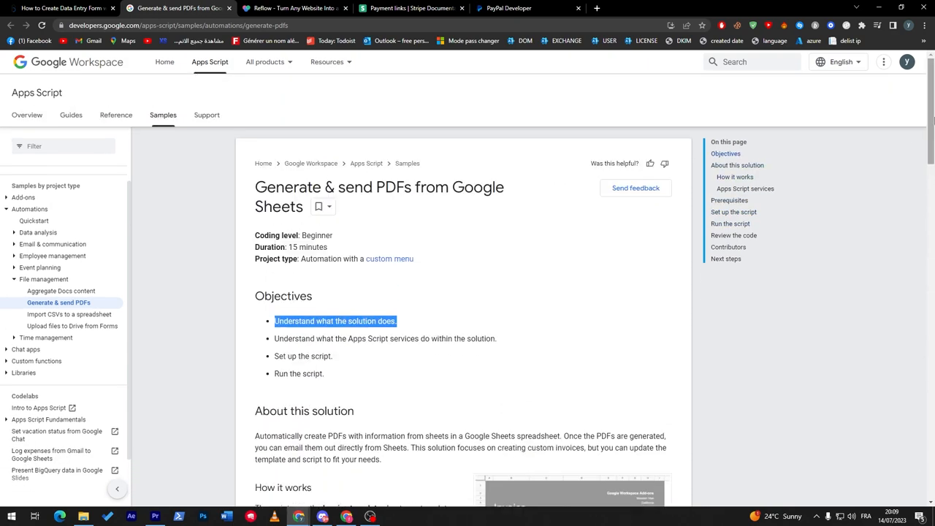
{"action": "scroll", "scroll_direction": "down", "scroll_amount": 3}
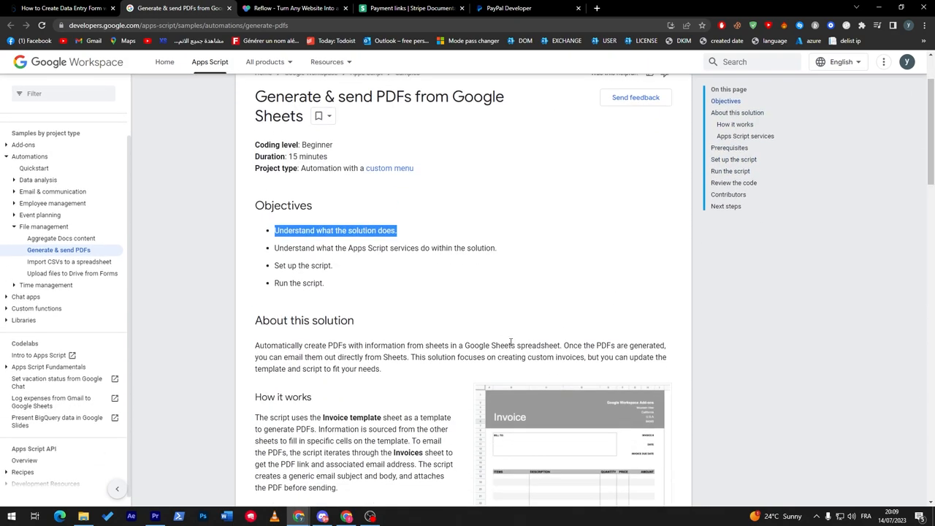